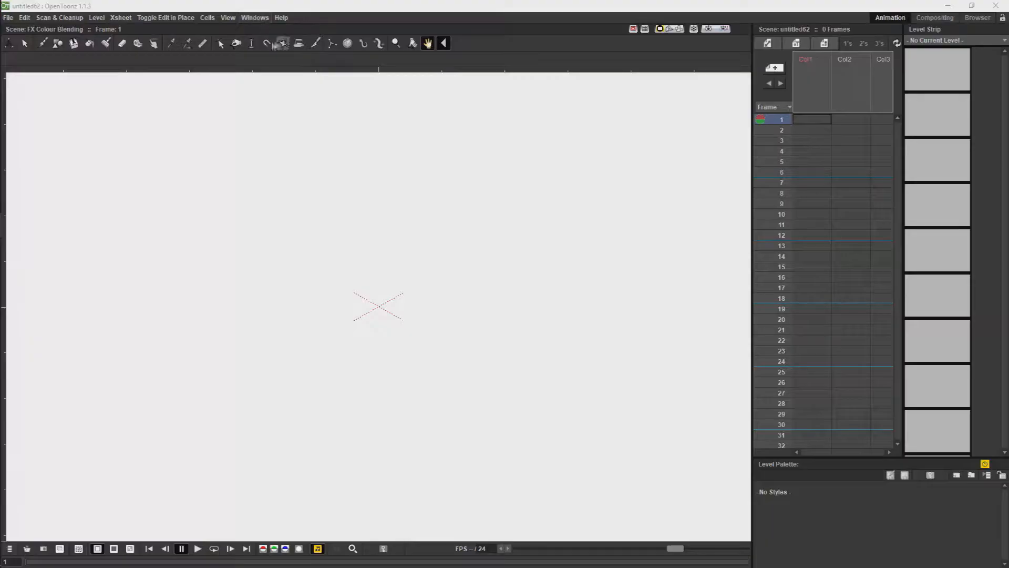
Open the Schematic panel from Windows and insert a Toonz_Level Color Blending FX node
left_click(254, 17)
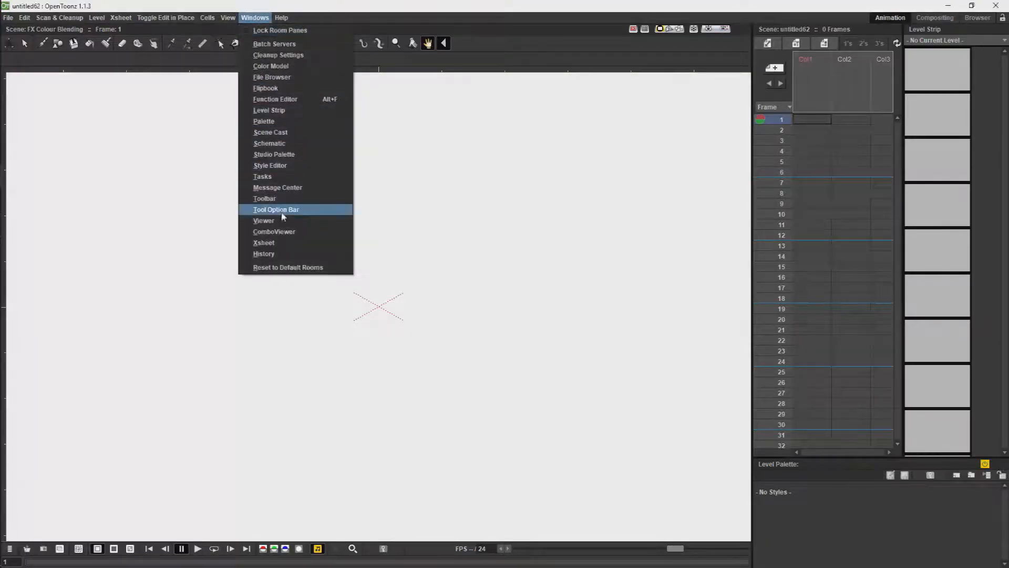
mouse_move(269, 143)
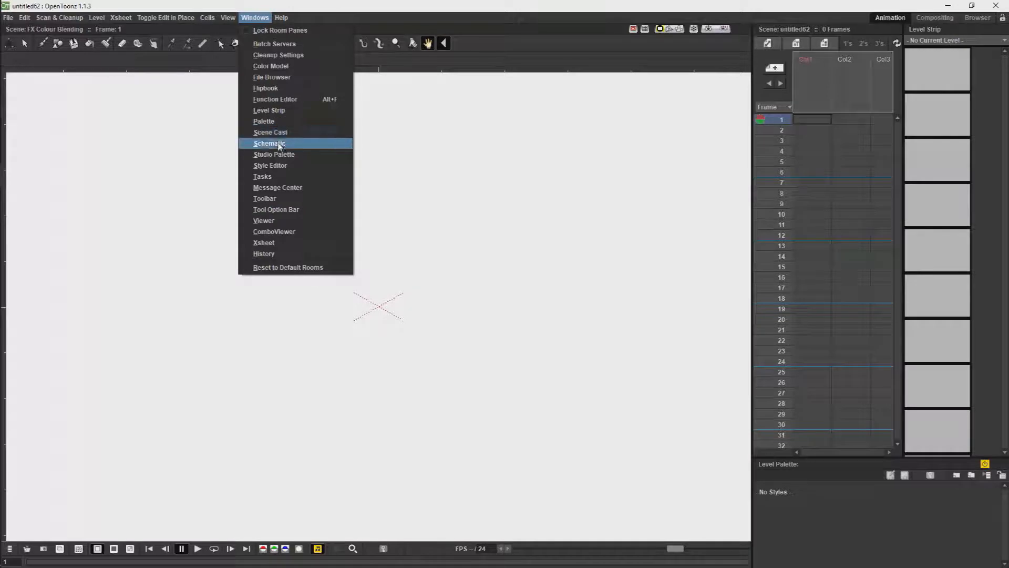
left_click(270, 143)
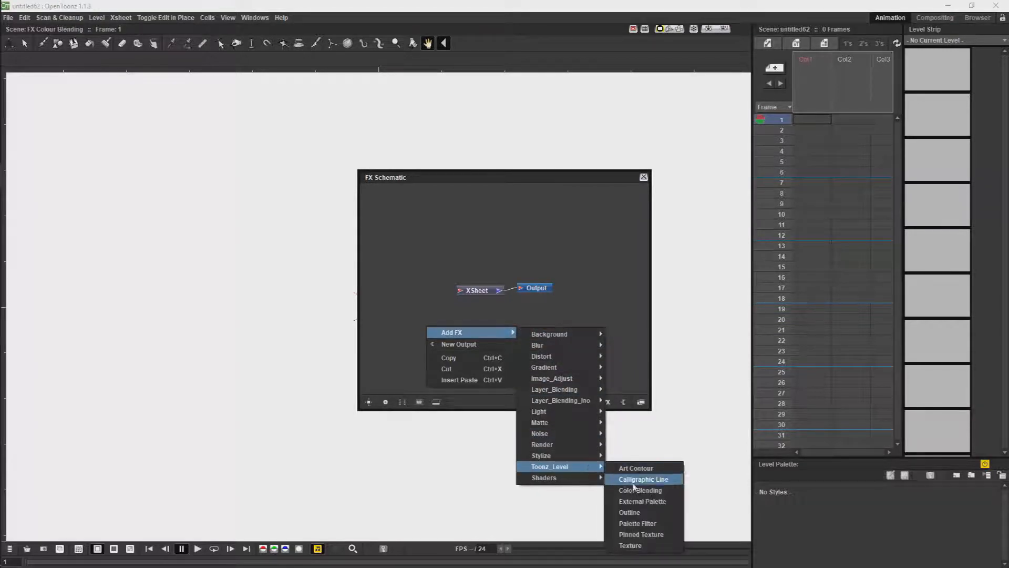
left_click(639, 490)
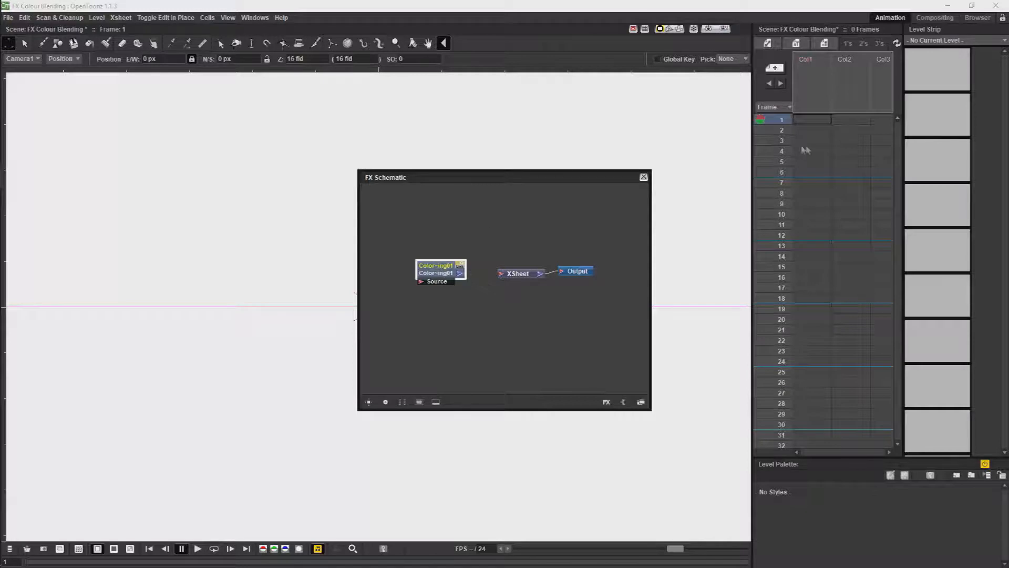
Create new drawing level AC in the first column and AD in Col2
right_click(812, 120)
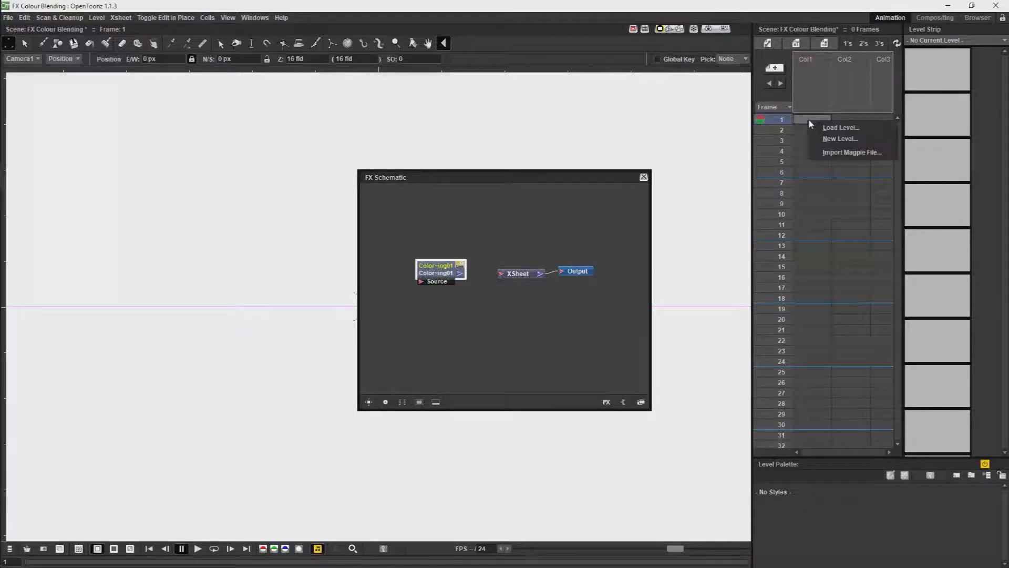
left_click(840, 138)
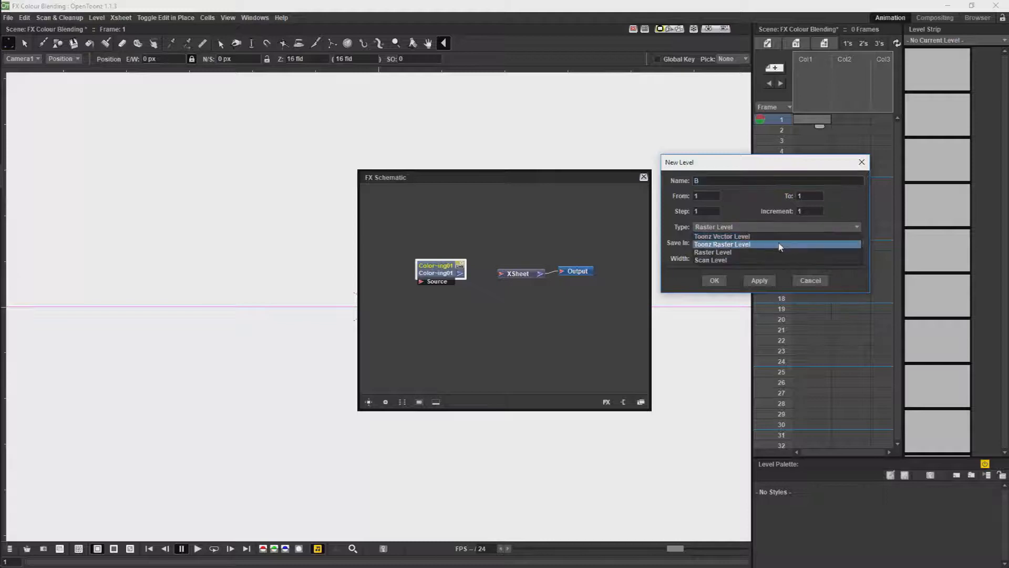
left_click(722, 236)
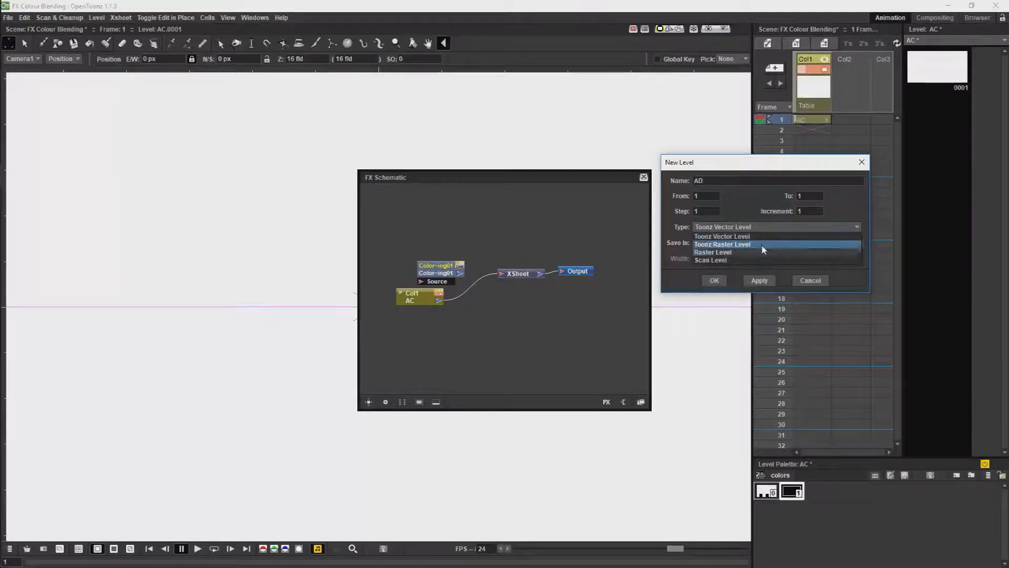
left_click(722, 244)
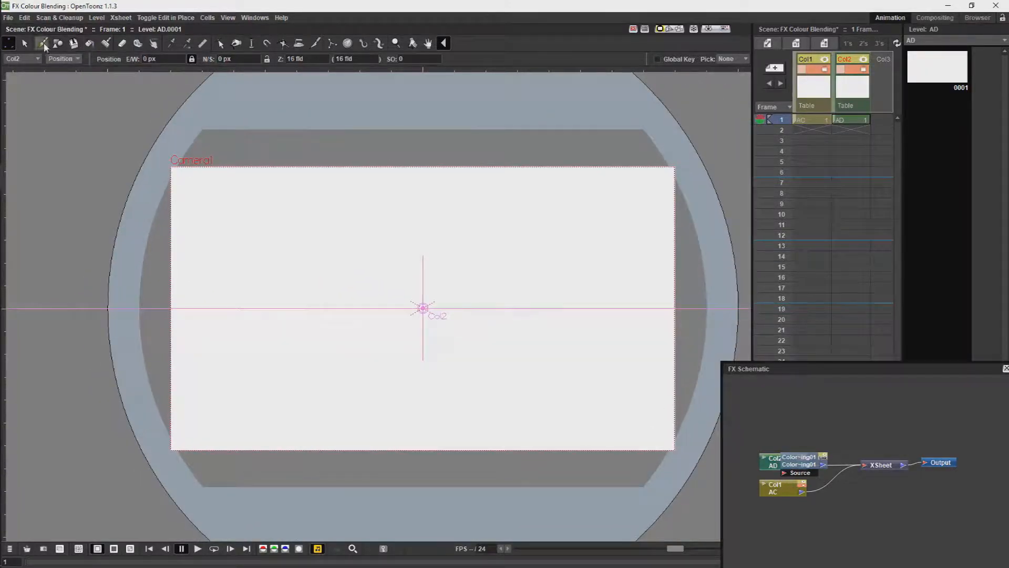
Brush a black circle in level AD and add red and green palette styles
left_click(41, 43)
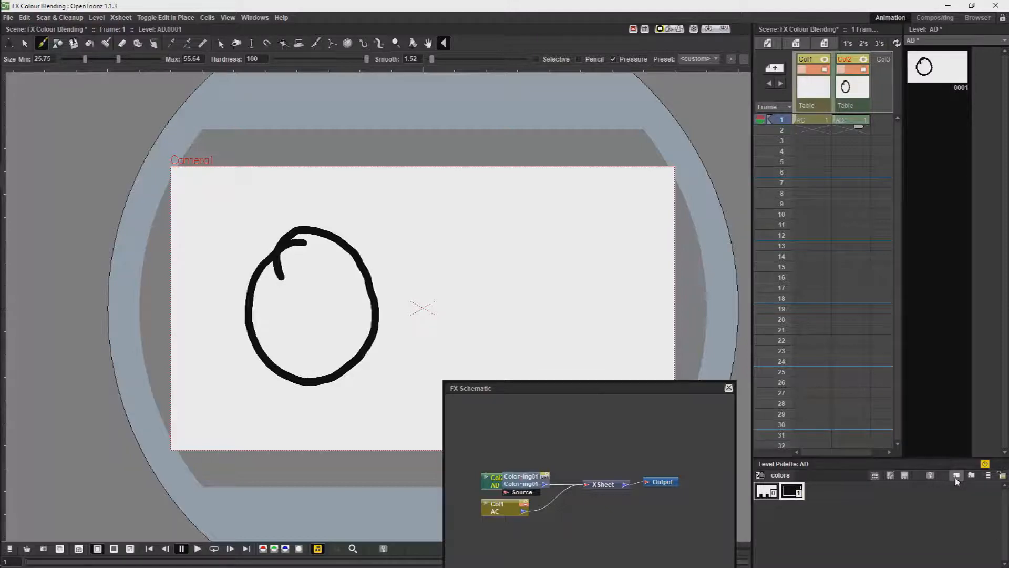
left_click(956, 475)
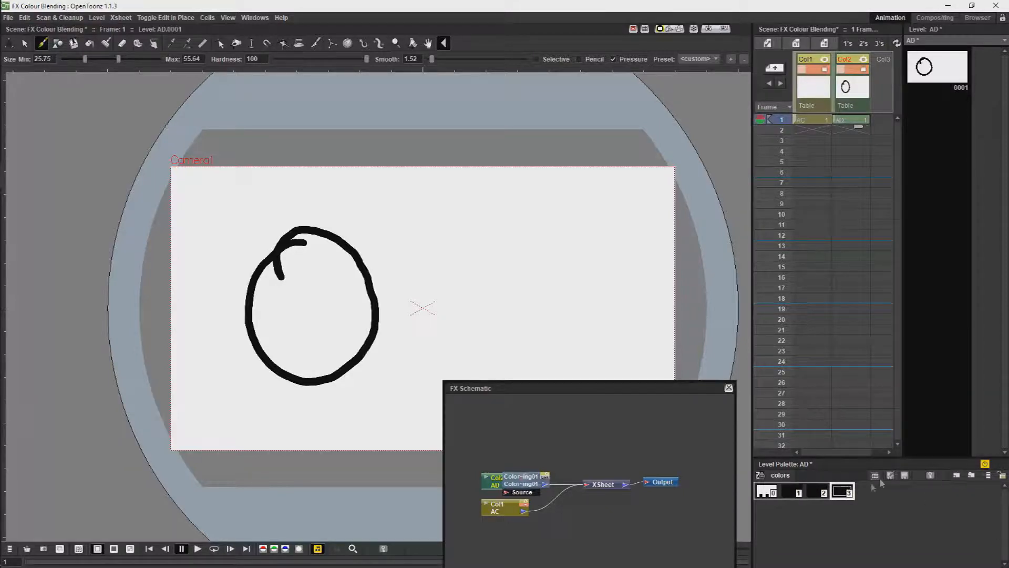
double_click(817, 491)
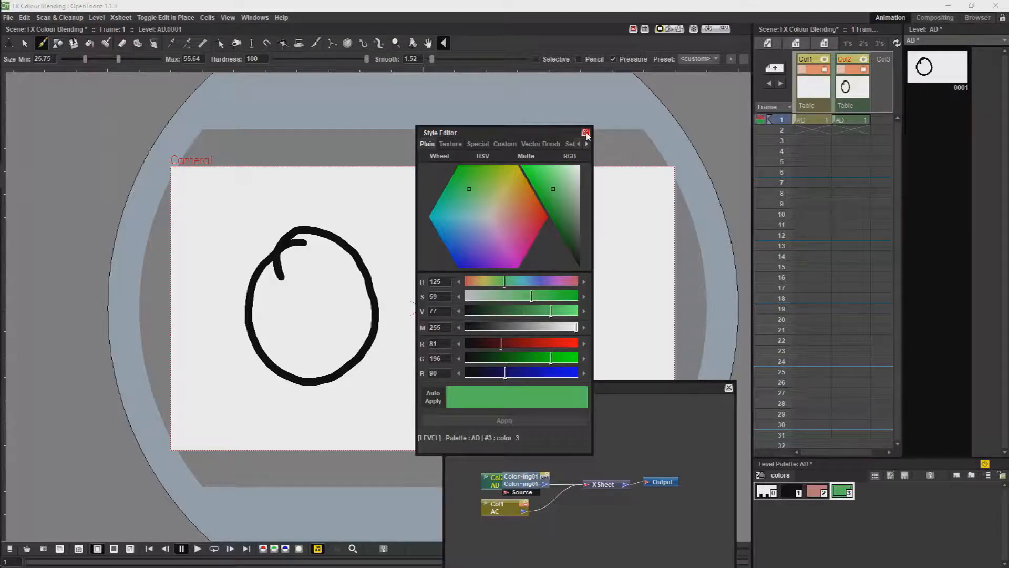
left_click(585, 132)
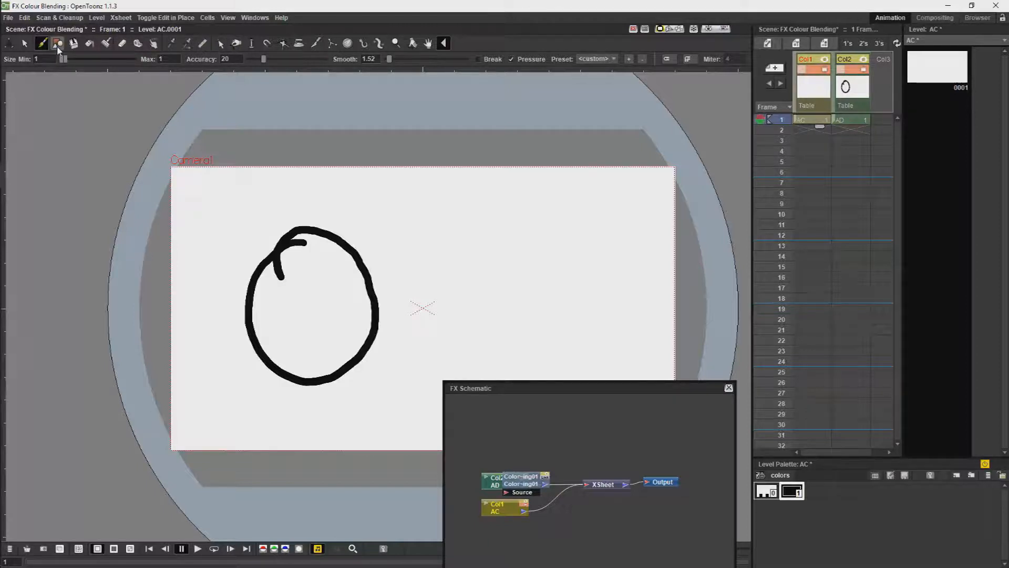
Draw a geometric black circle in AC and set new palette styles to red and green
left_click(57, 43)
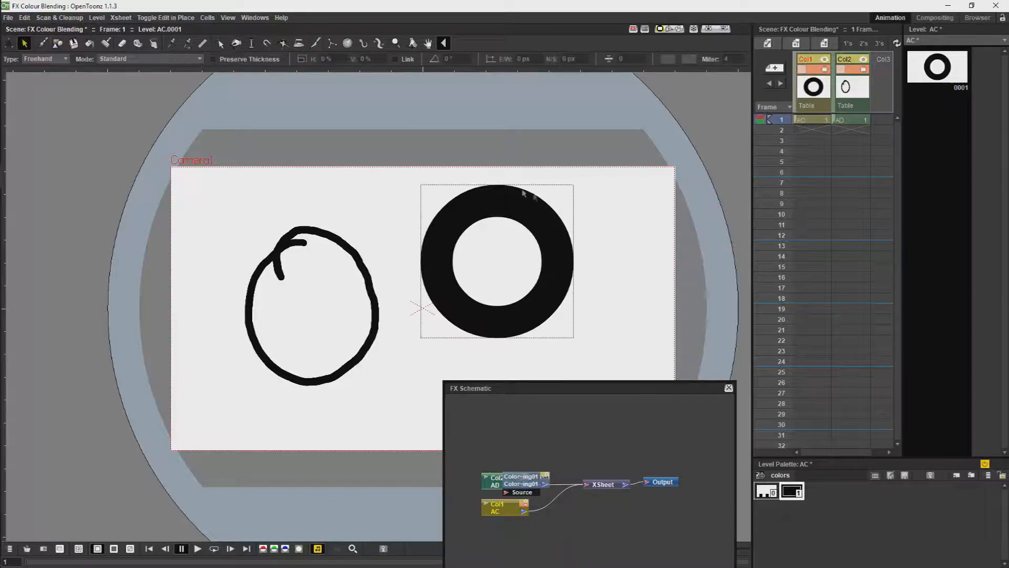
mouse_move(565, 360)
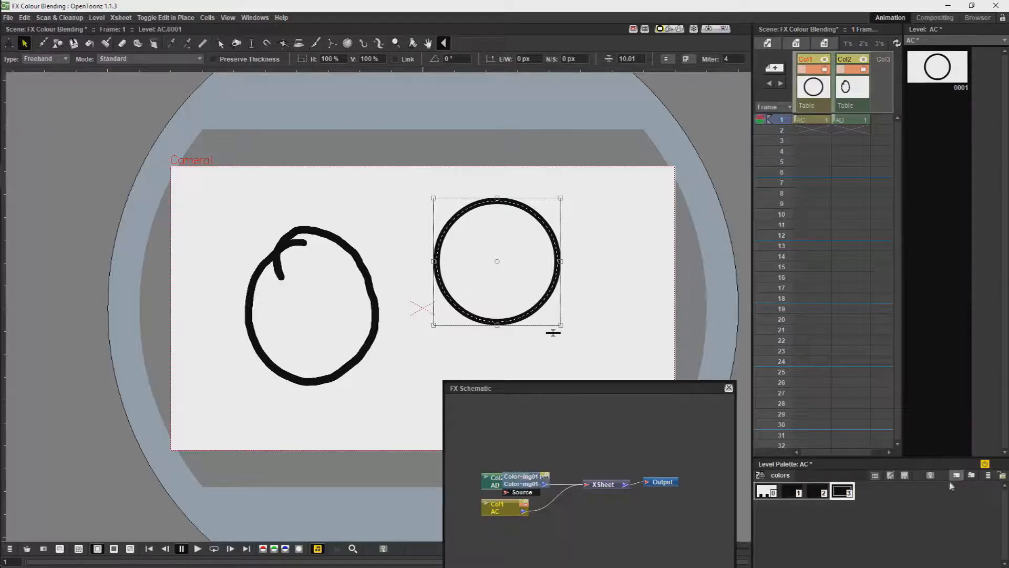
double_click(822, 491)
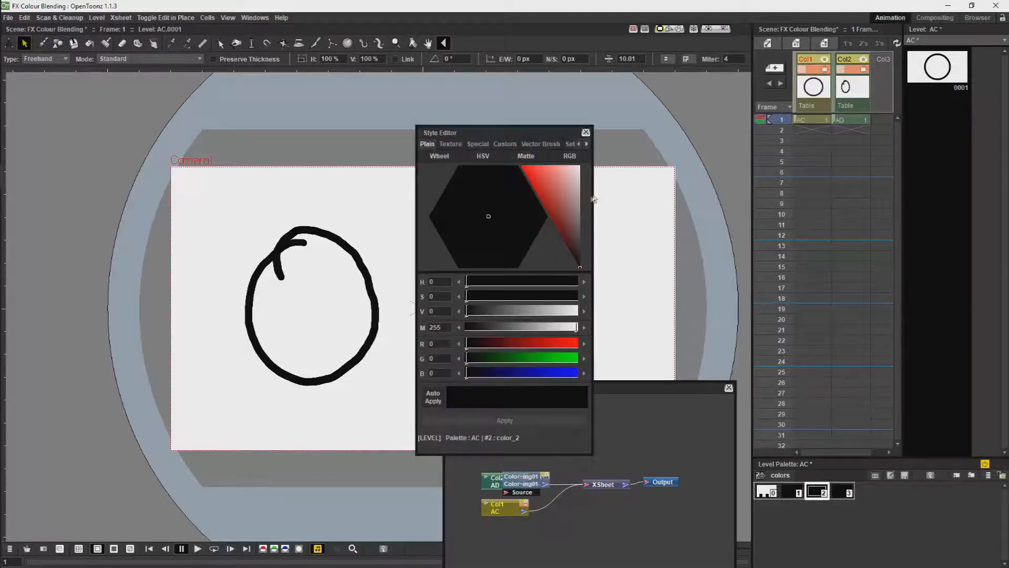
left_click(843, 491)
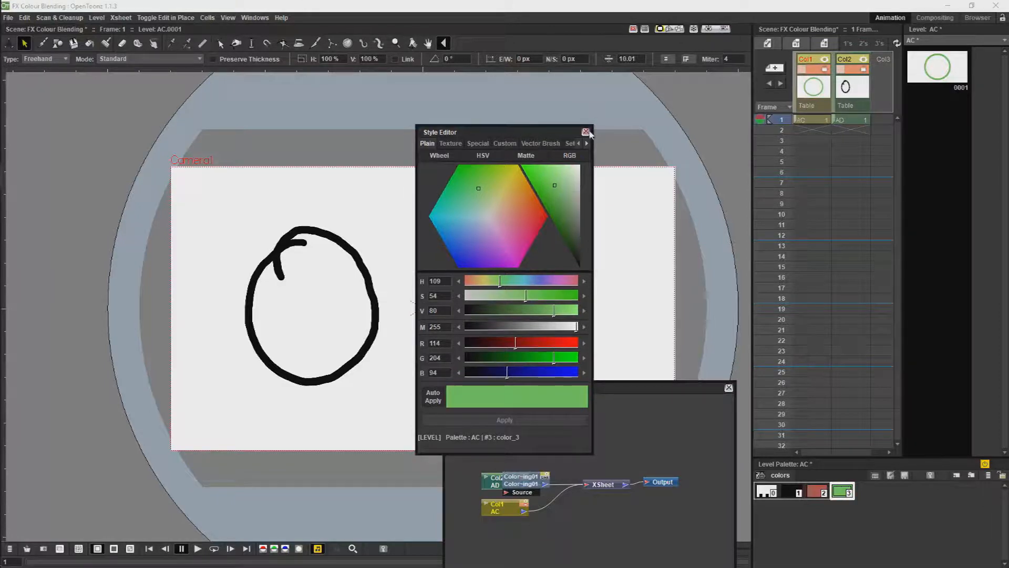
left_click(585, 132)
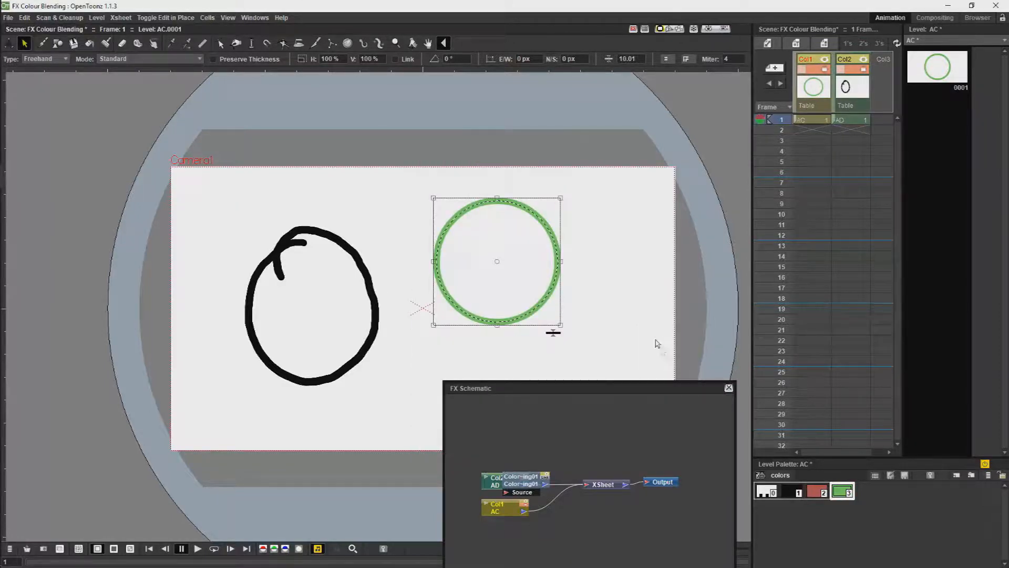
left_click(790, 491)
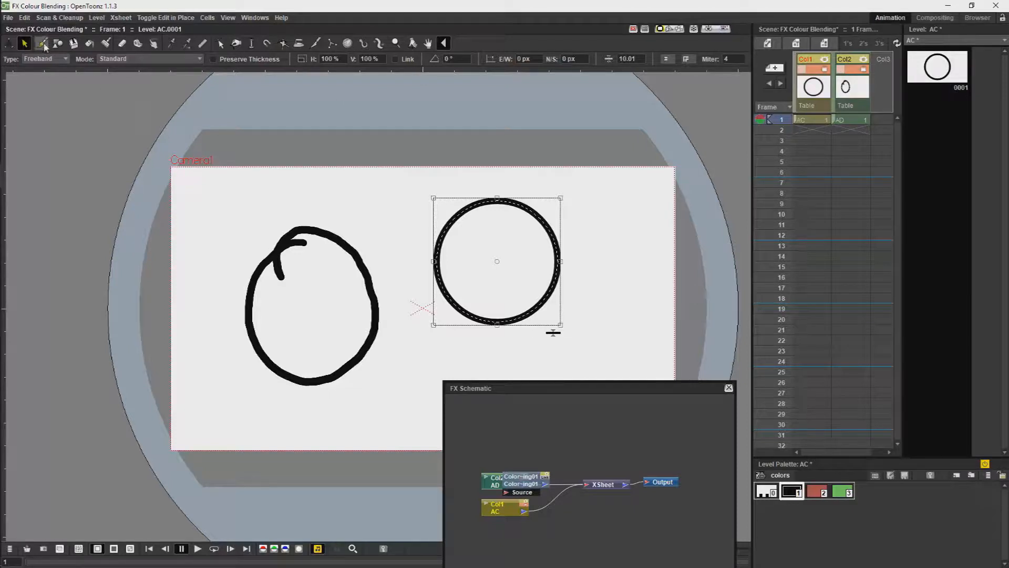
Brush a dividing line inside AC's circle and tape its ends to the outline
left_click(41, 43)
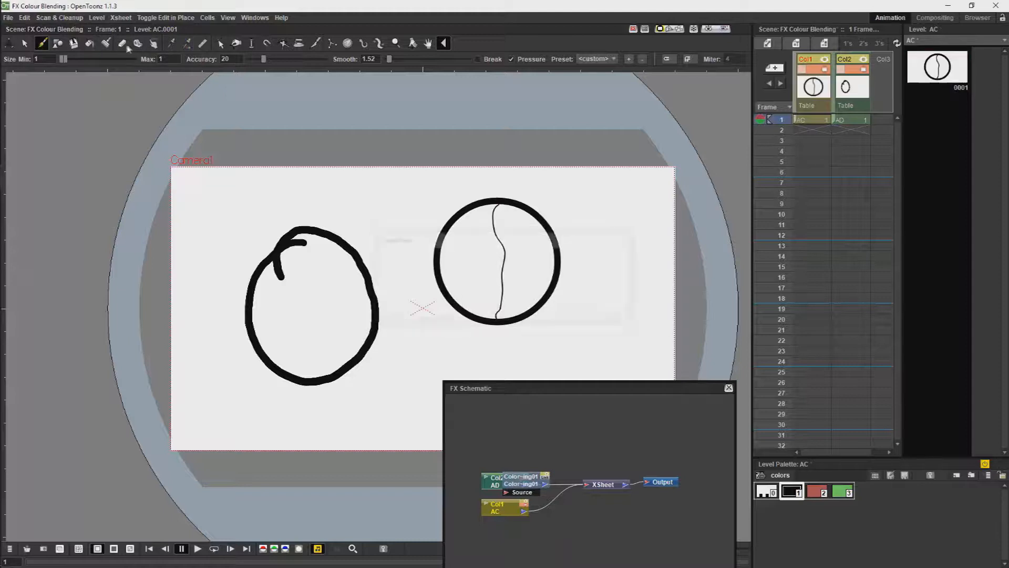
left_click(137, 43)
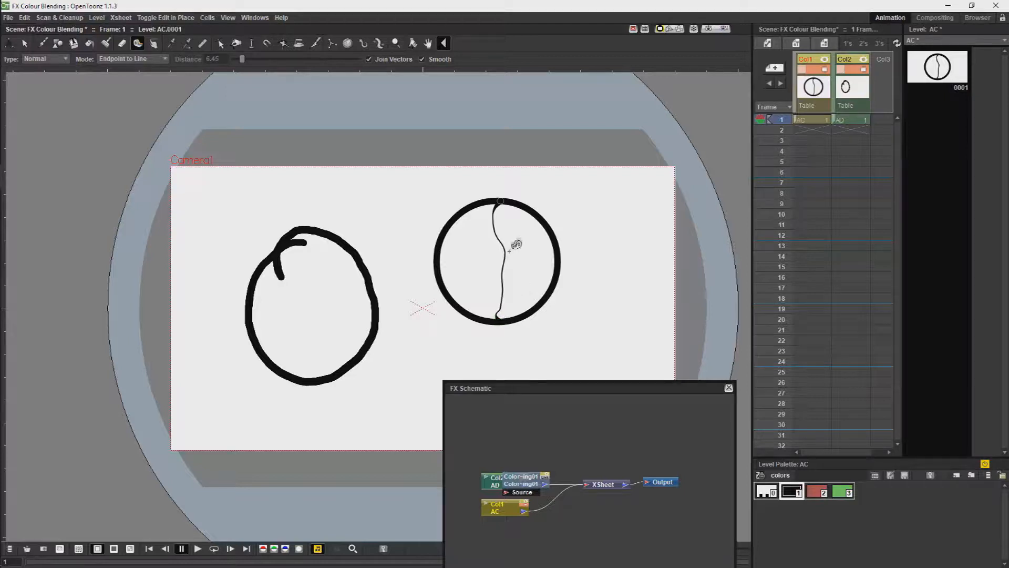
mouse_move(525, 201)
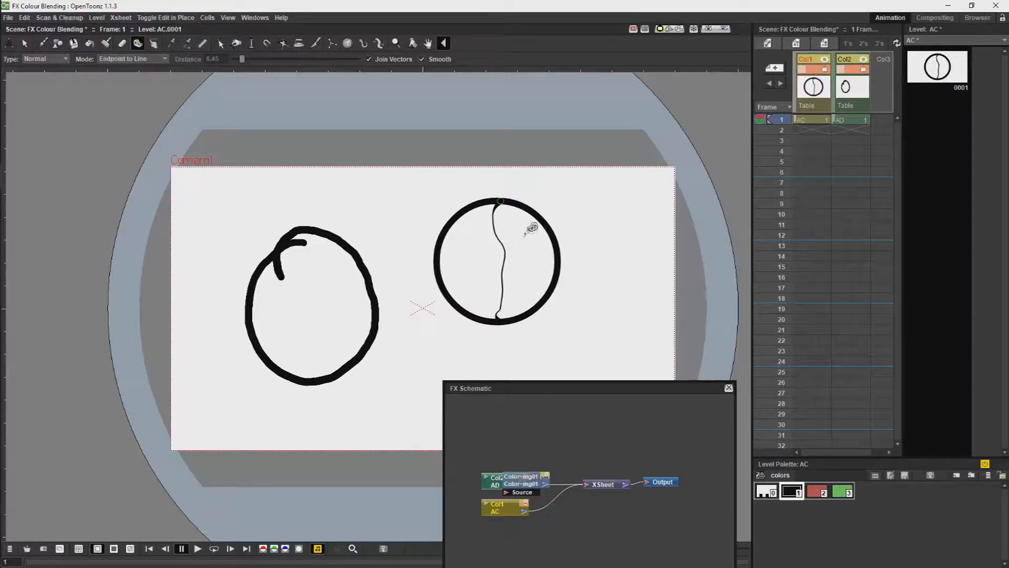
left_click(57, 42)
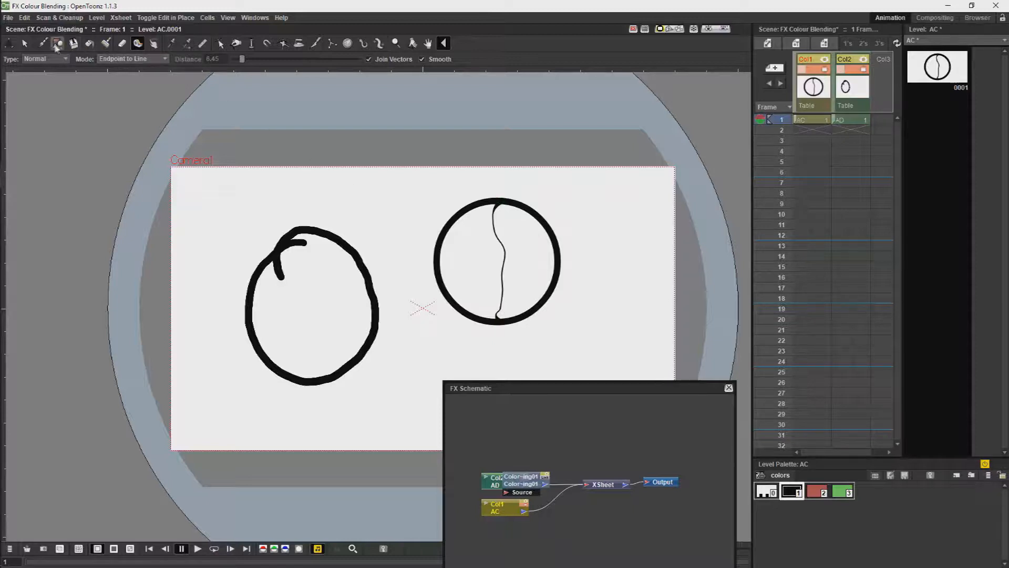
left_click(89, 43)
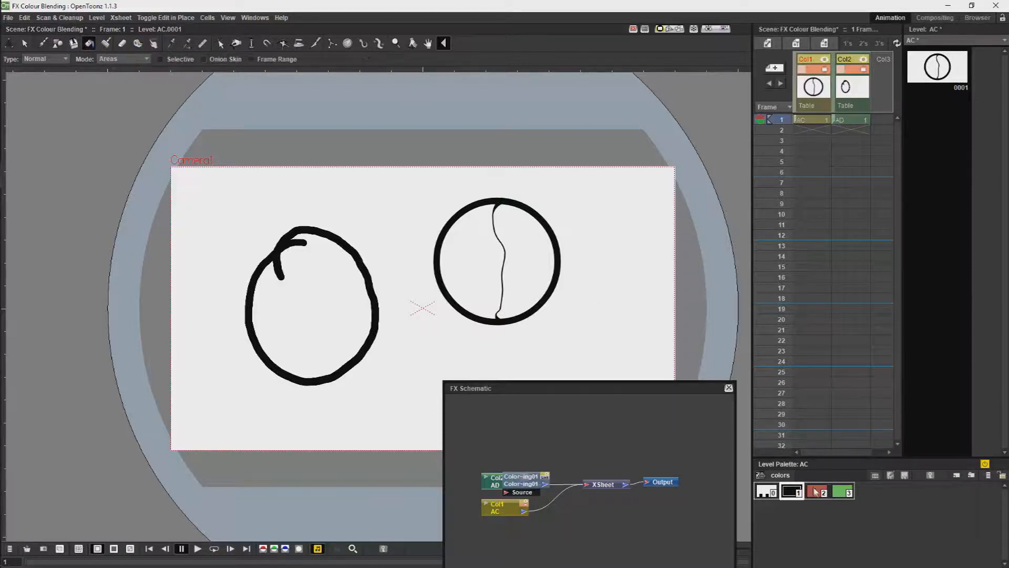
Fill the left half of the circle red and remove the dividing line
left_click(464, 264)
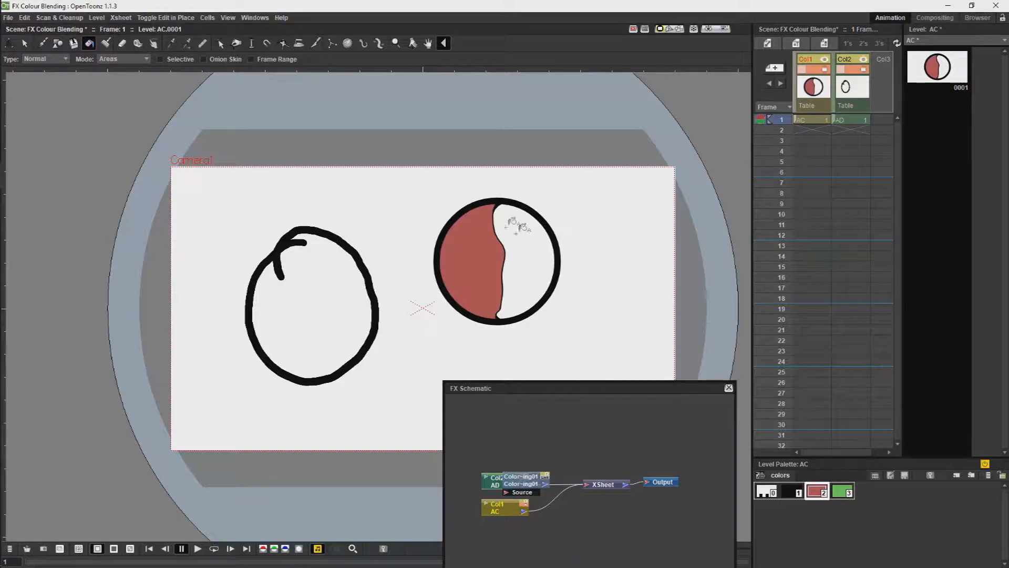
left_click(524, 232)
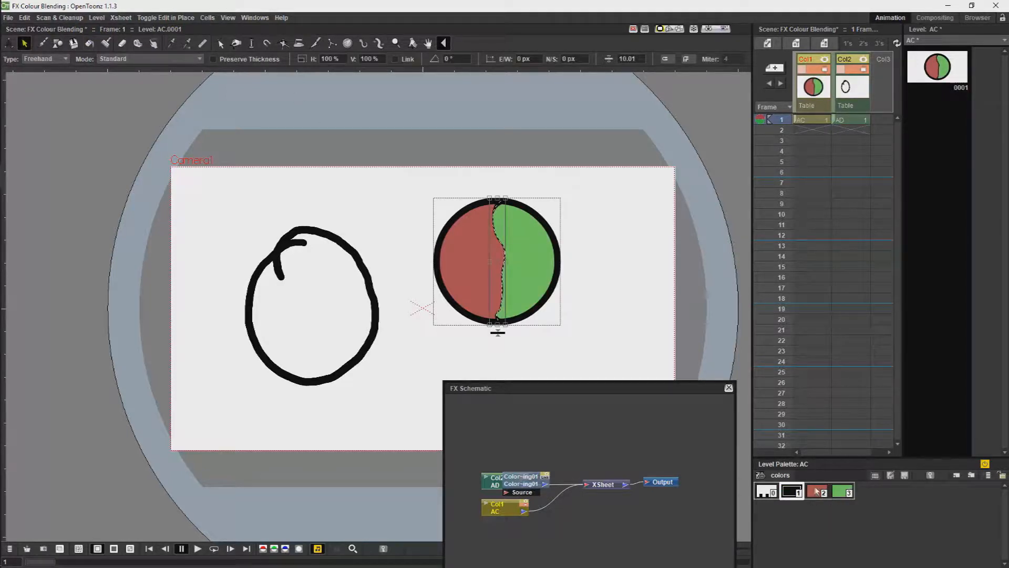
left_click(817, 490)
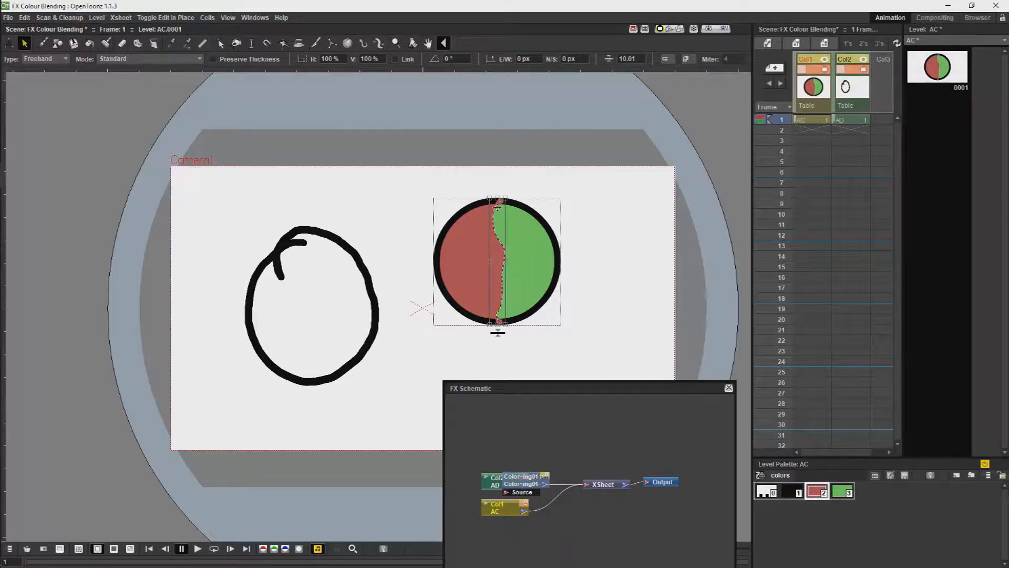
right_click(495, 257)
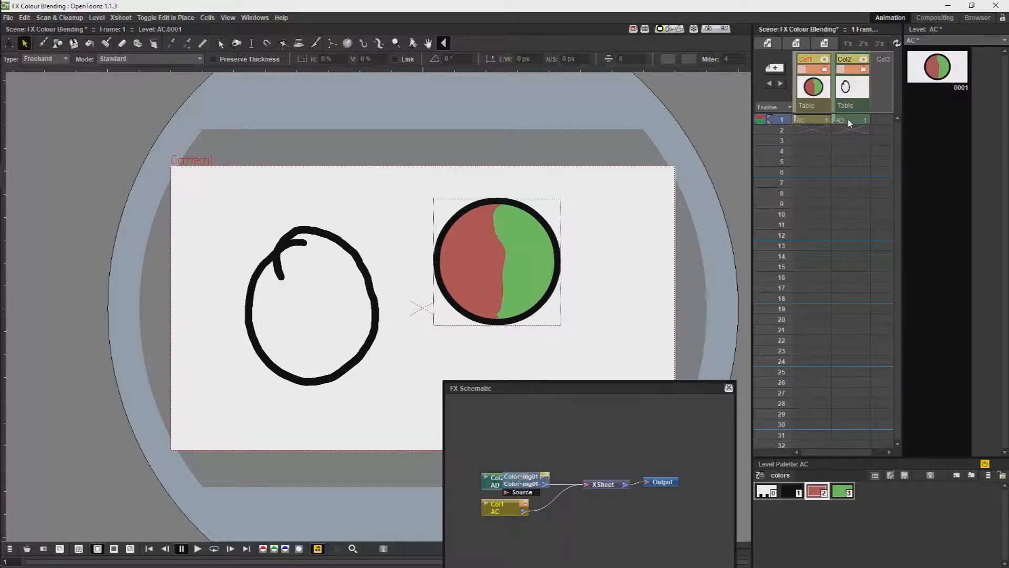
Fill level AD's circle halves with red and green styles and add Color Blending
left_click(850, 119)
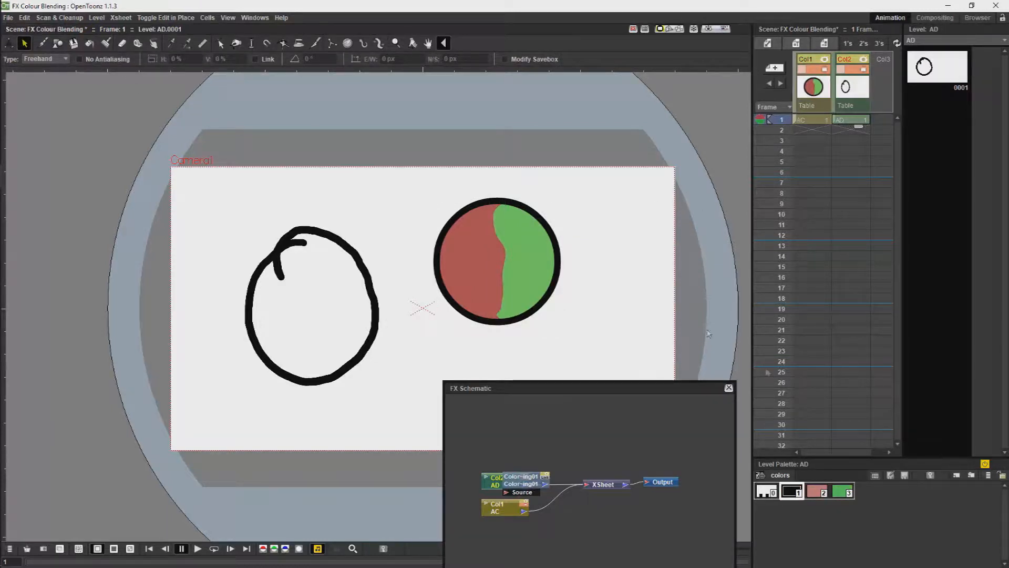
left_click(816, 491)
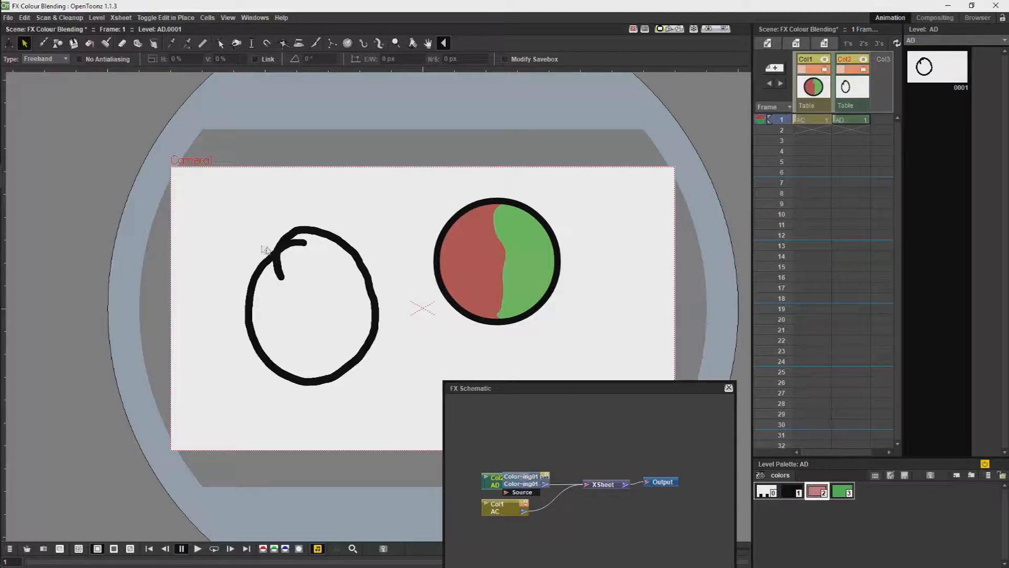
left_click(41, 43)
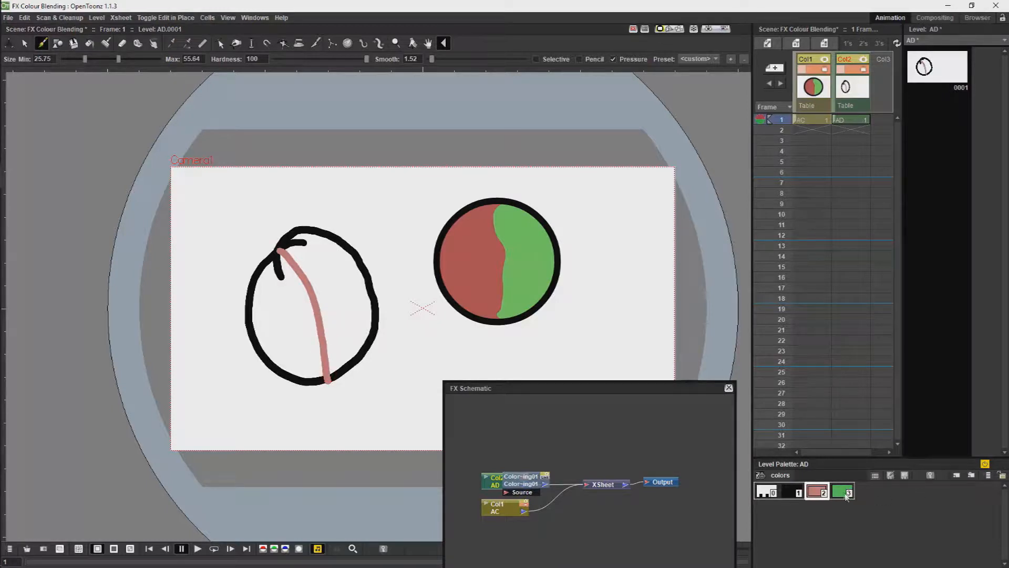
left_click(89, 43)
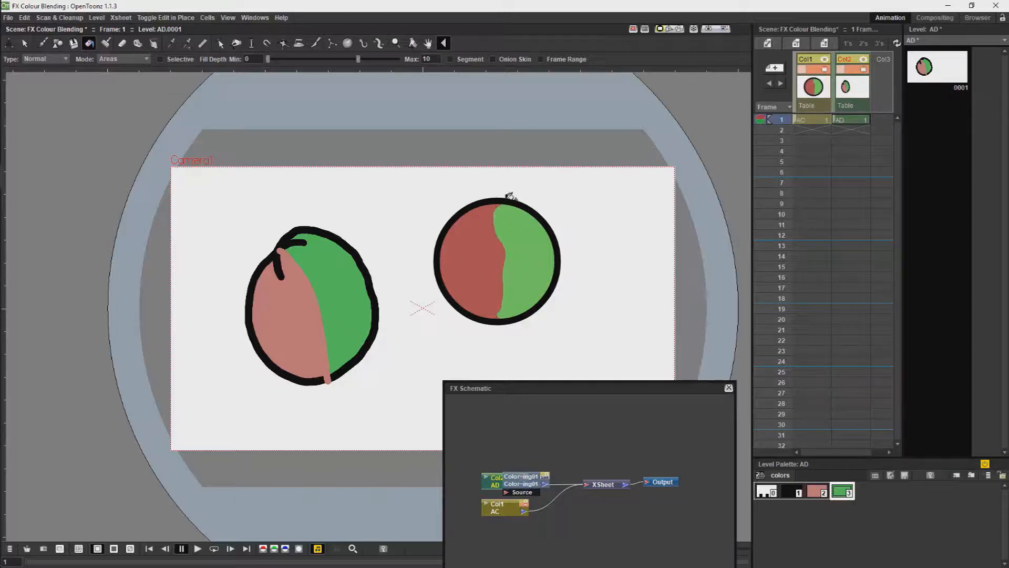
mouse_move(533, 199)
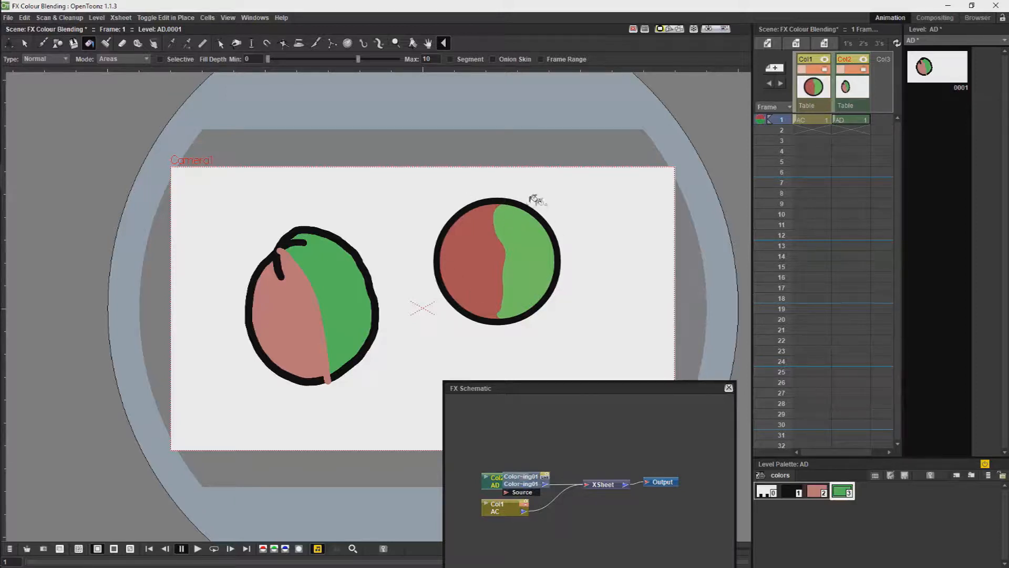
mouse_move(848, 468)
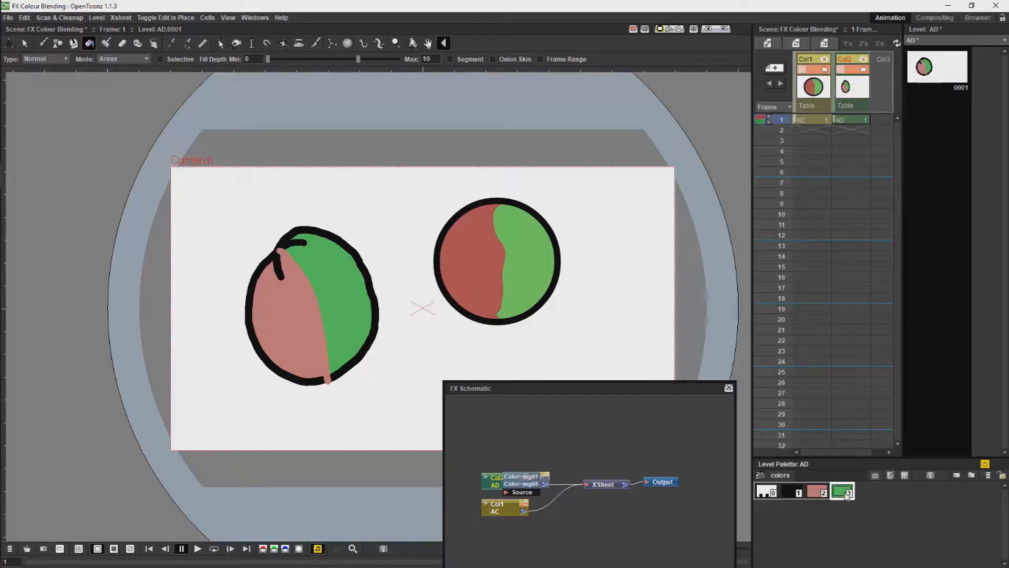
left_click(9, 43)
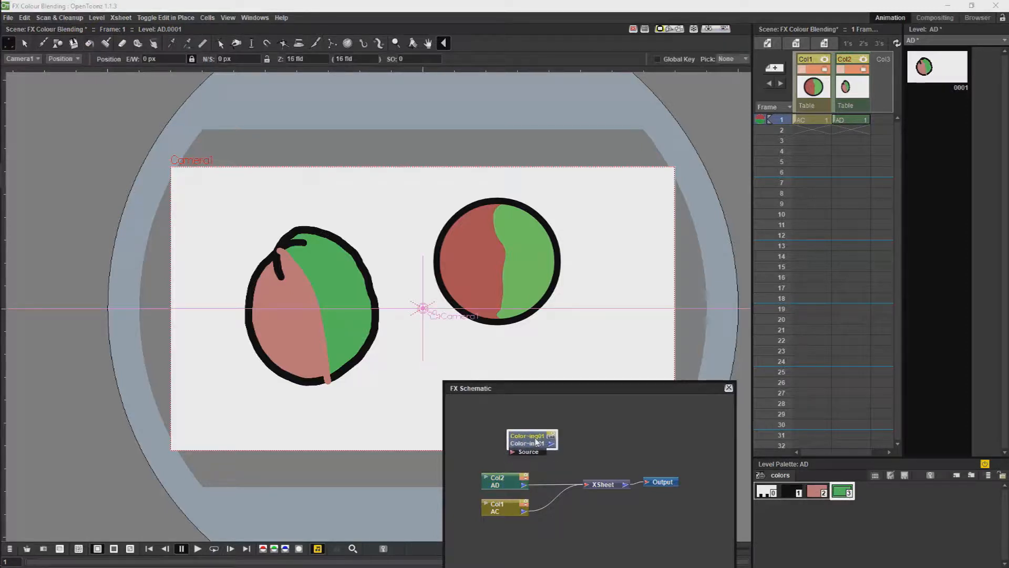
Open ColorBlending01's Fx Settings: indexes 1,2,3, intensity 22.5 px, smoothness 10
double_click(531, 439)
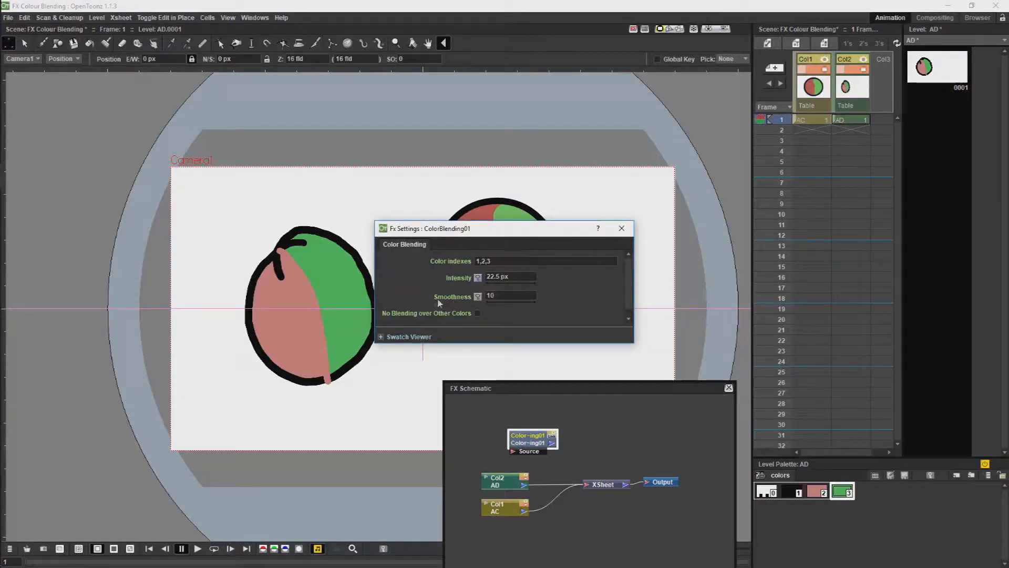
mouse_move(456, 321)
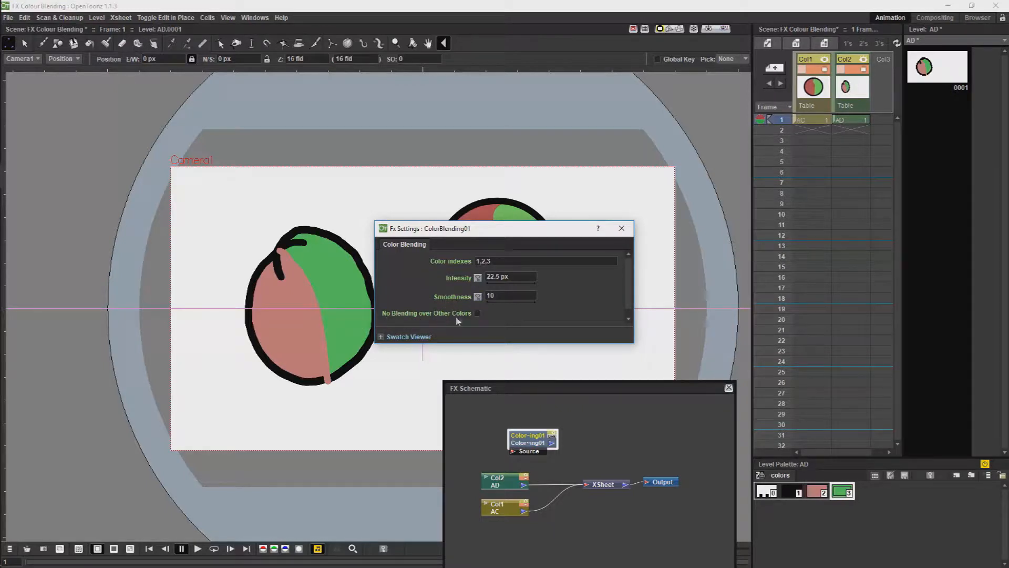
mouse_move(474, 316)
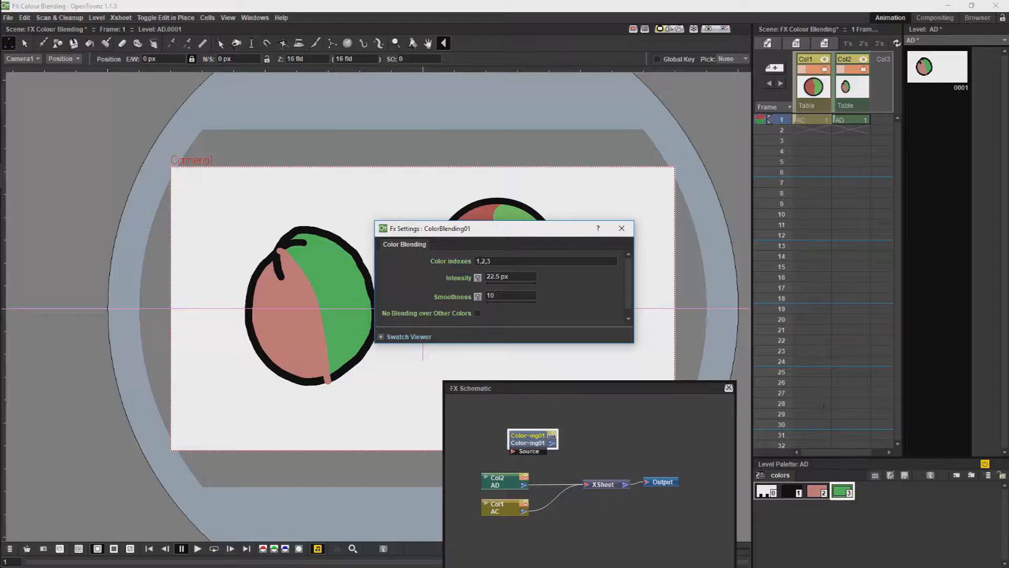
left_click(798, 490)
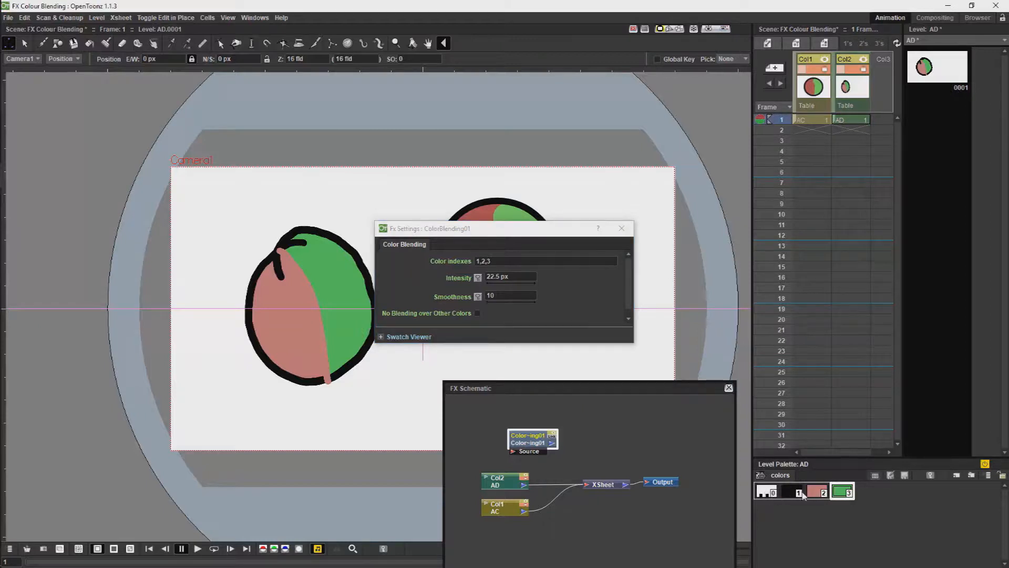
mouse_move(866, 436)
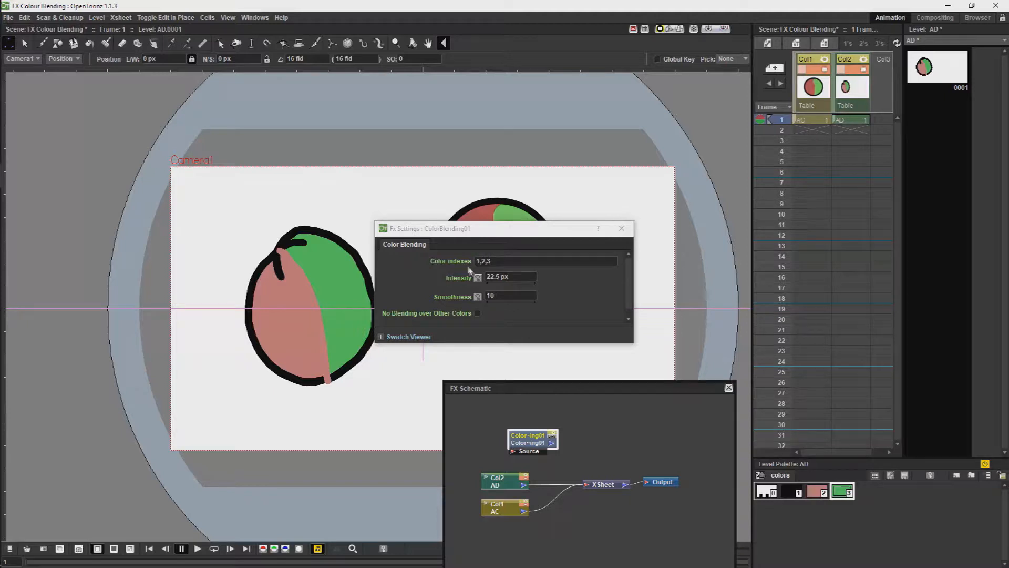
mouse_move(515, 232)
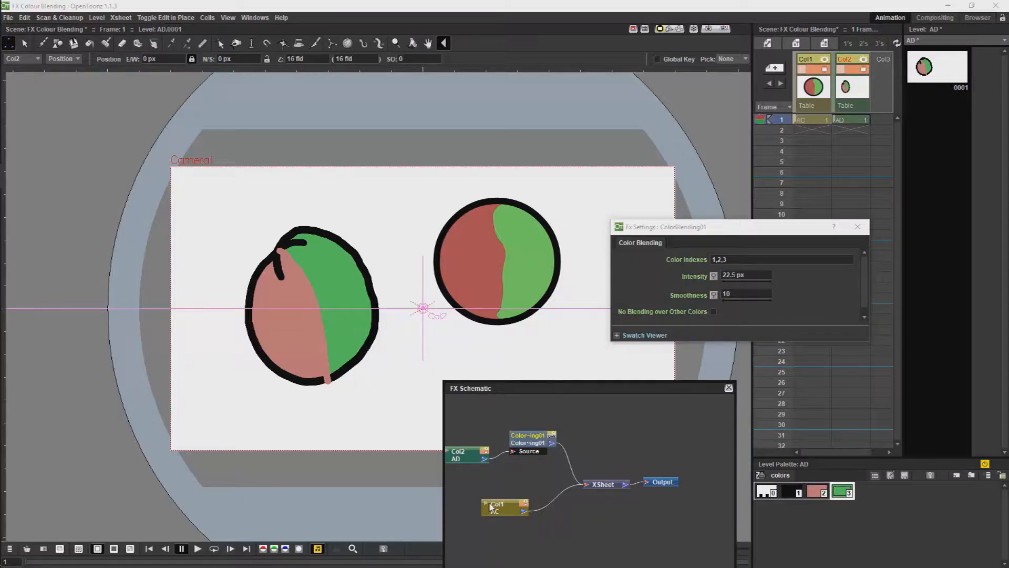
Attach a second Color Blending FX to Col1 and open its settings
left_click(504, 507)
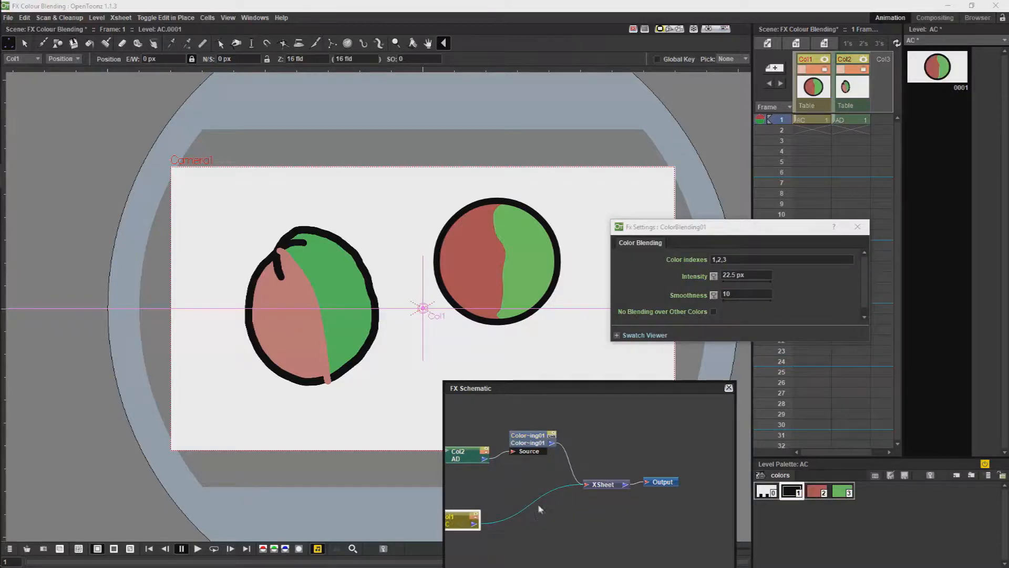
right_click(540, 508)
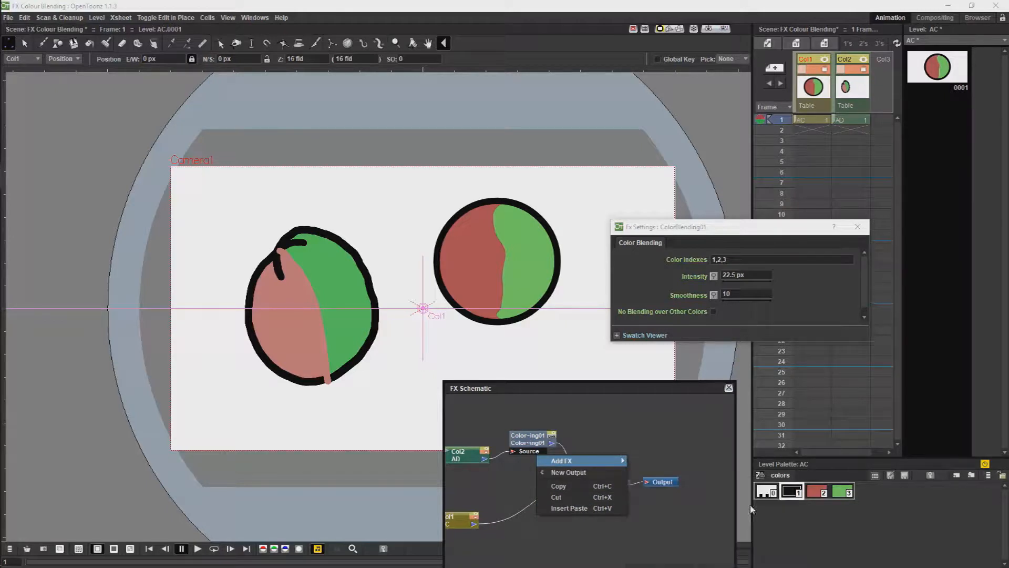
left_click(561, 460)
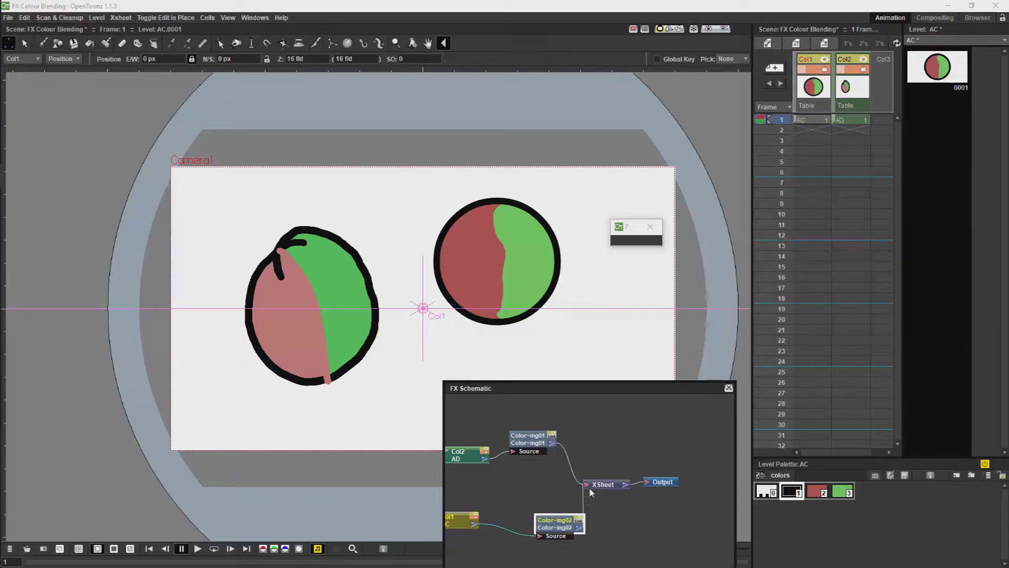
double_click(554, 523)
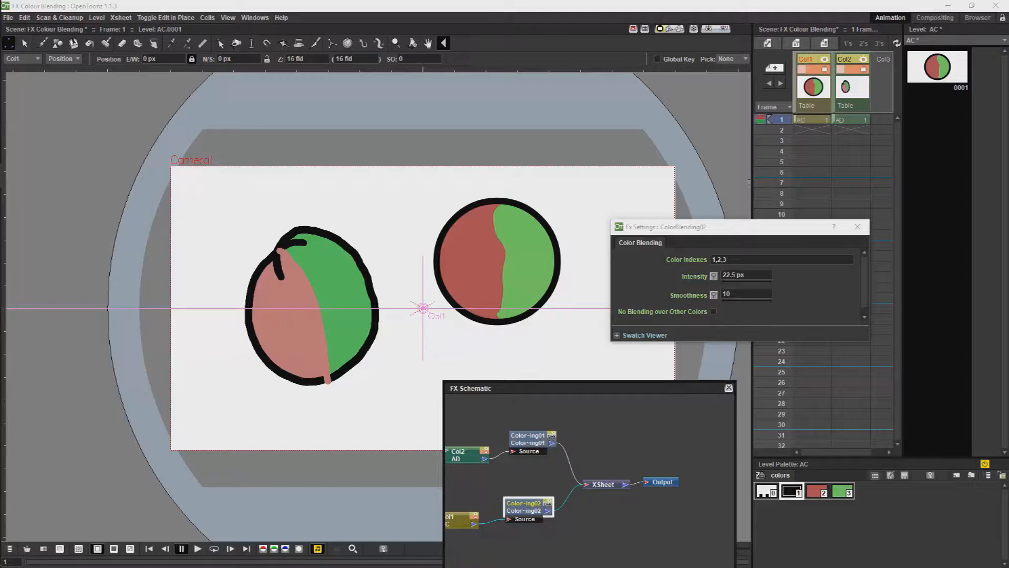
left_click(716, 29)
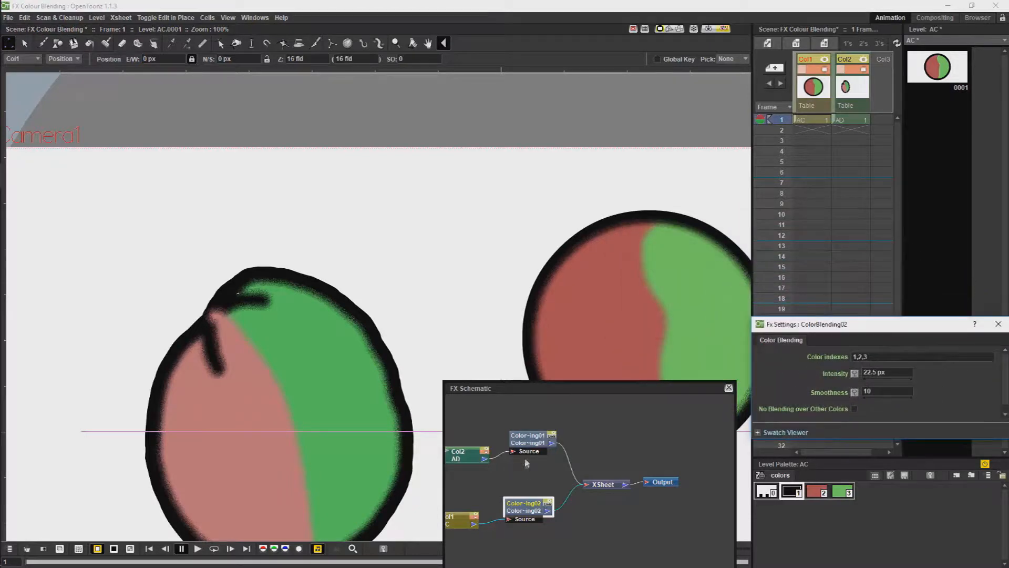
Set ColorBlending01 smoothness to 300 and intensity to 500 px
left_click(532, 436)
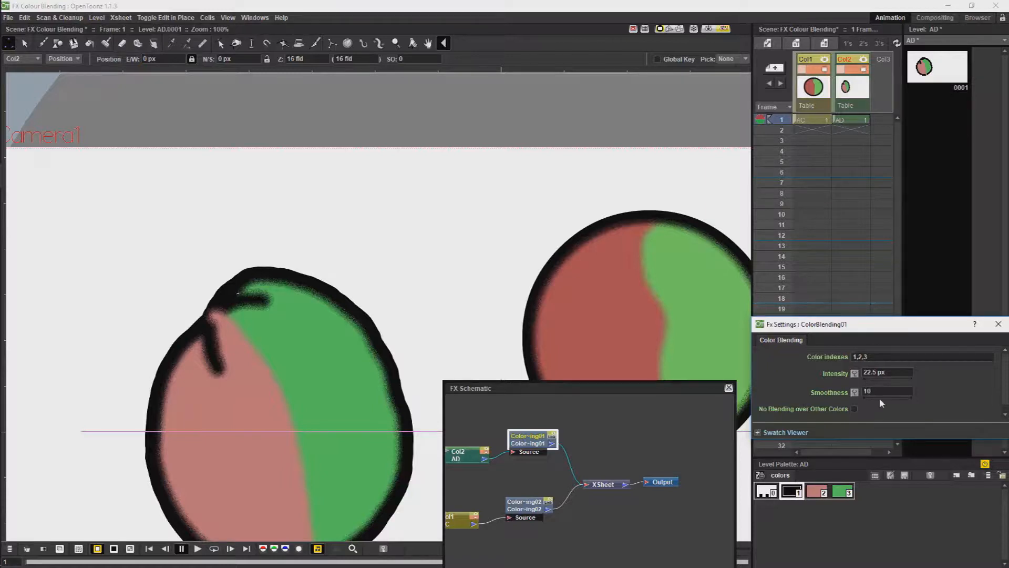
triple_click(887, 391)
type("300")
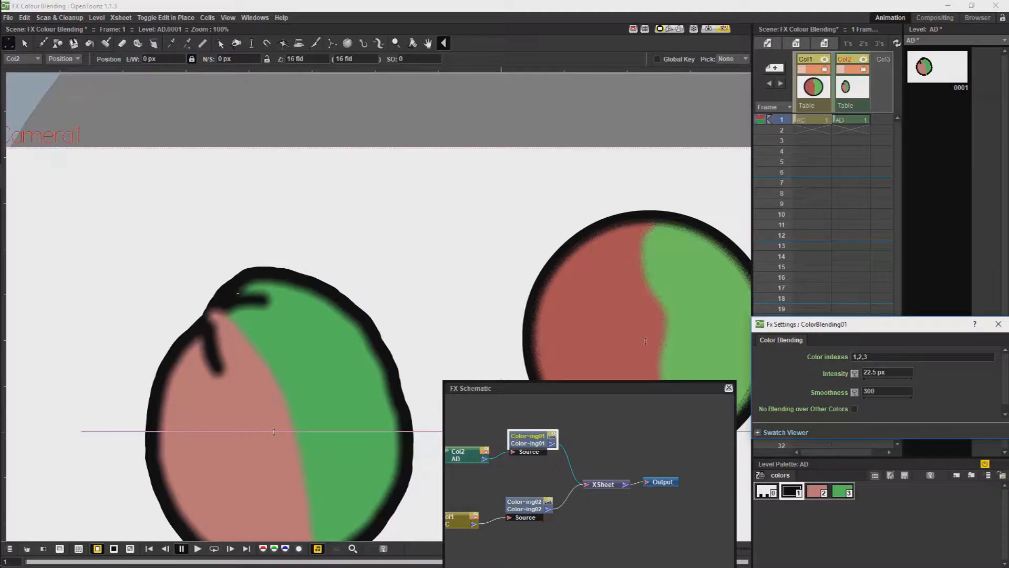
triple_click(886, 373)
type("500")
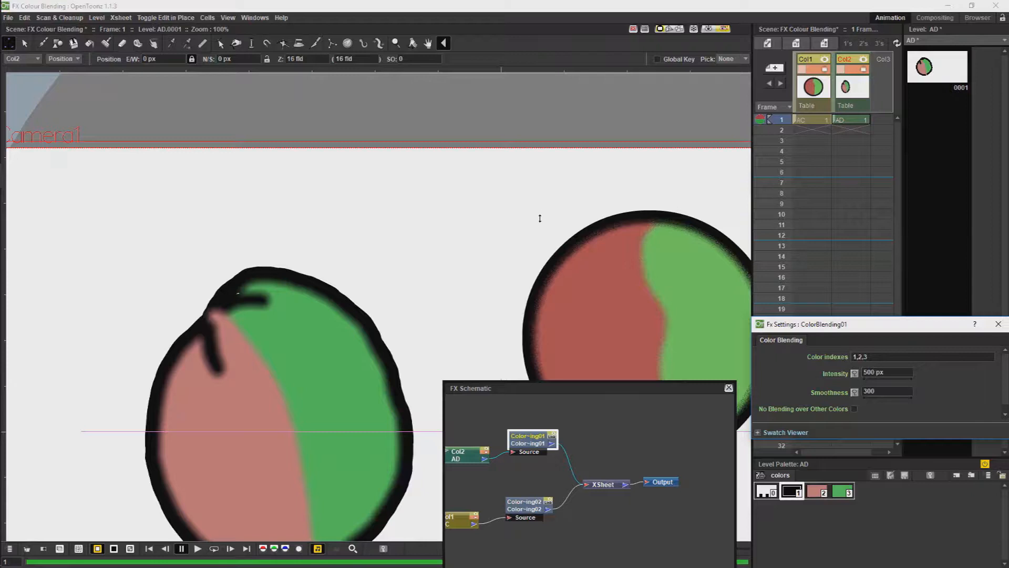
mouse_move(533, 247)
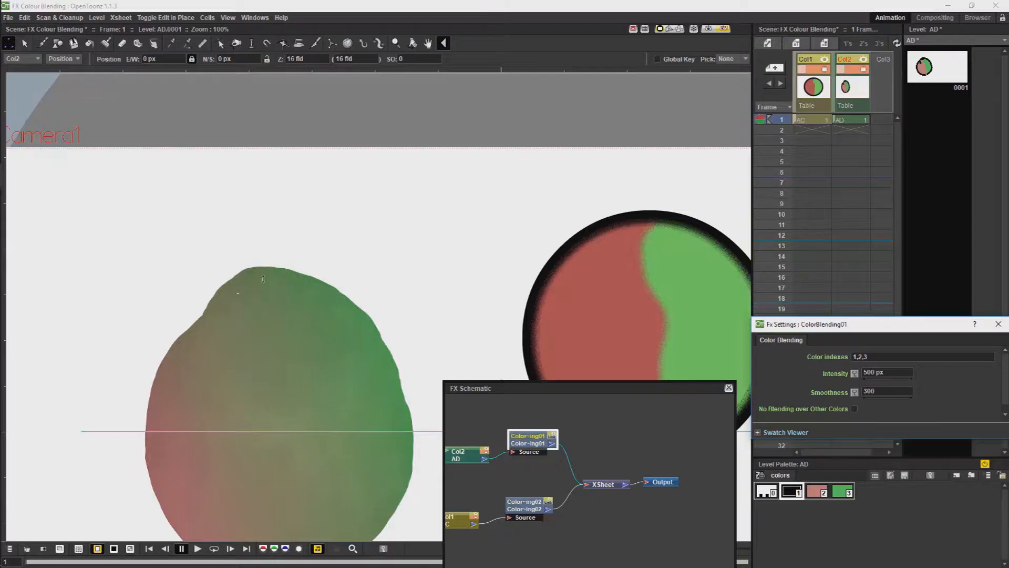
mouse_move(365, 407)
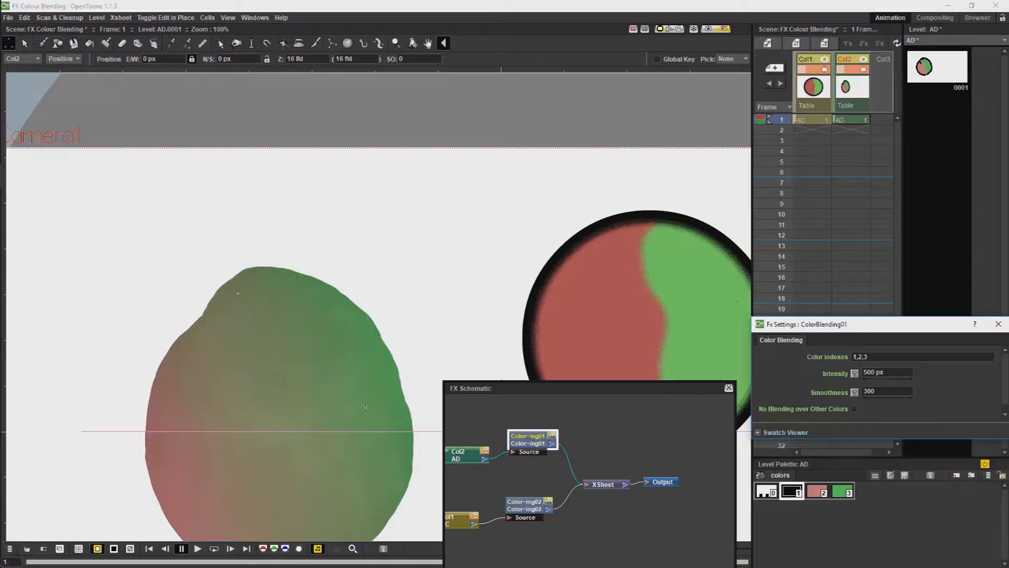
Change the Color indexes field from 1,2,3 to 2,3
left_click(923, 356)
type("2,3")
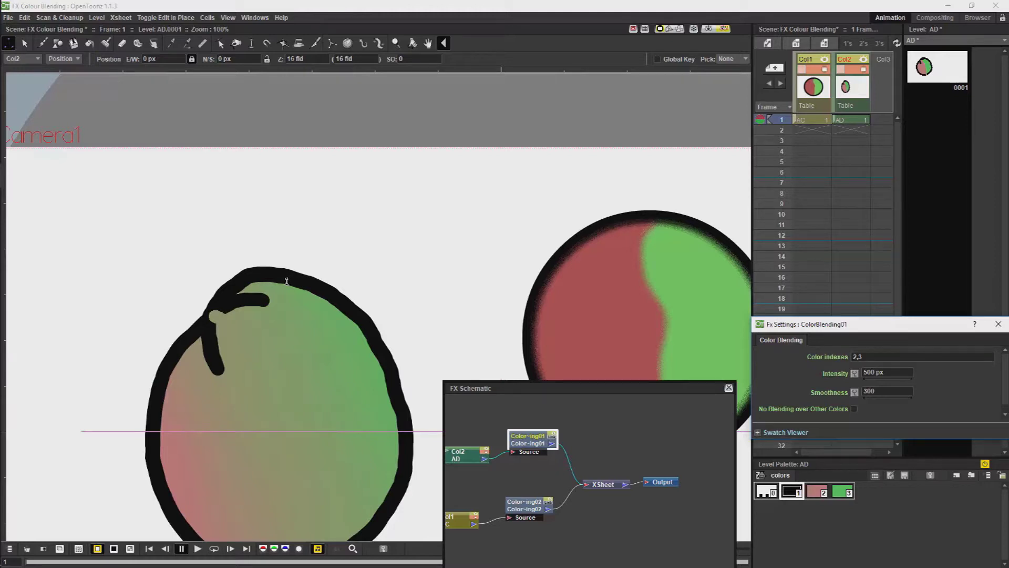
mouse_move(574, 379)
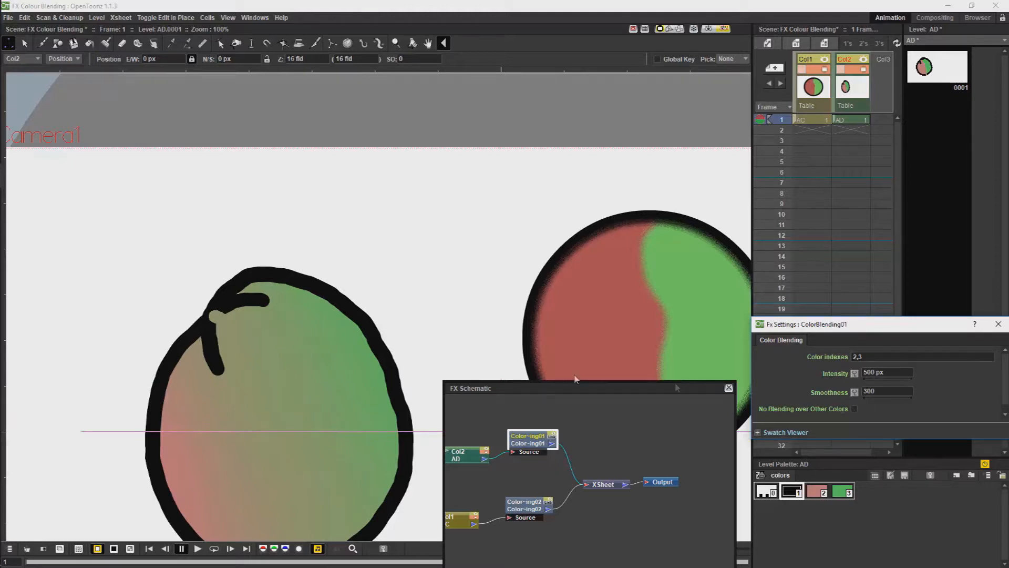
Turn on 'No Blending over Other Colors' for the first Color Blending effect
left_click(853, 408)
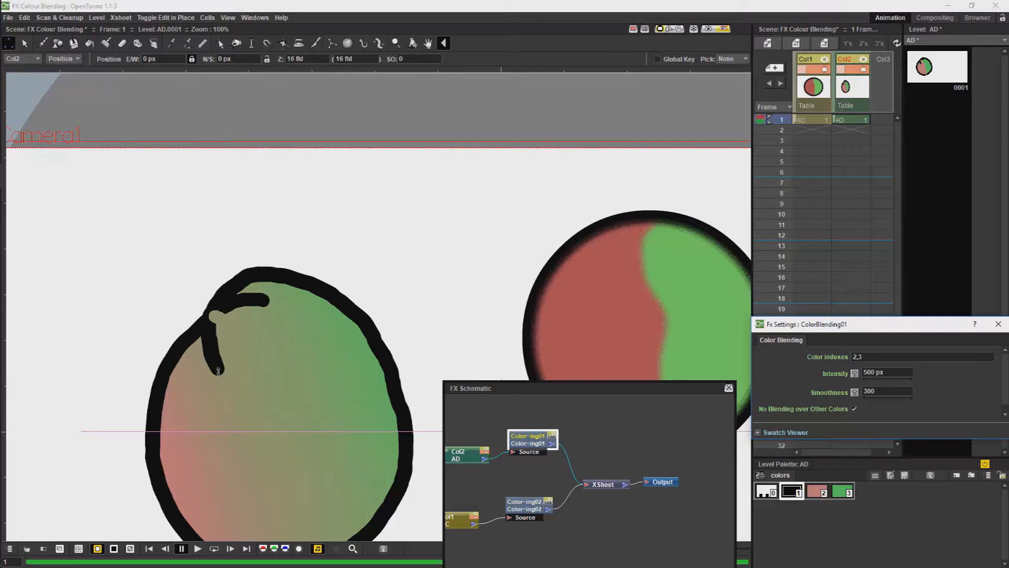
mouse_move(269, 303)
type("1,2")
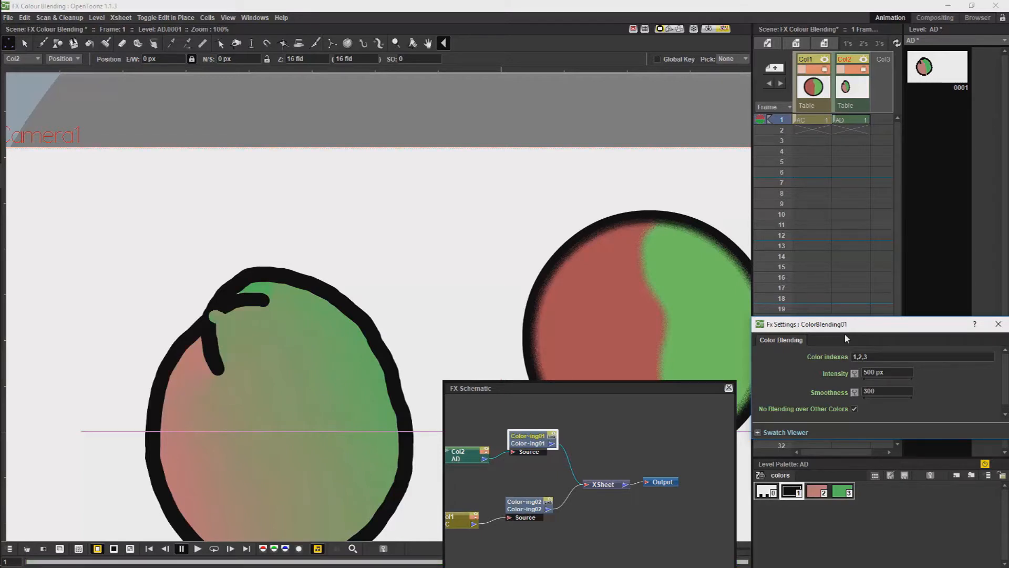
mouse_move(824, 310)
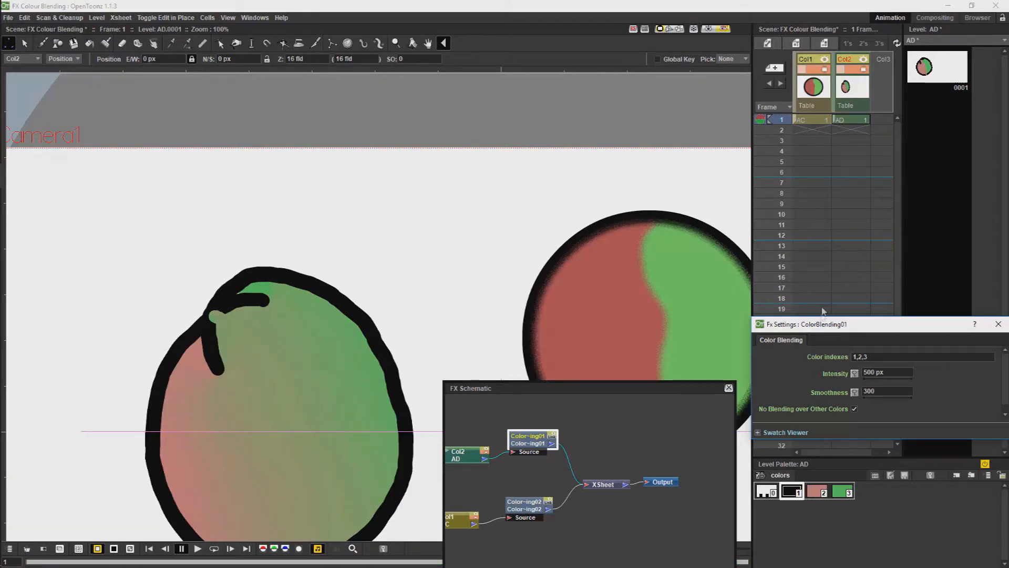
mouse_move(850, 340)
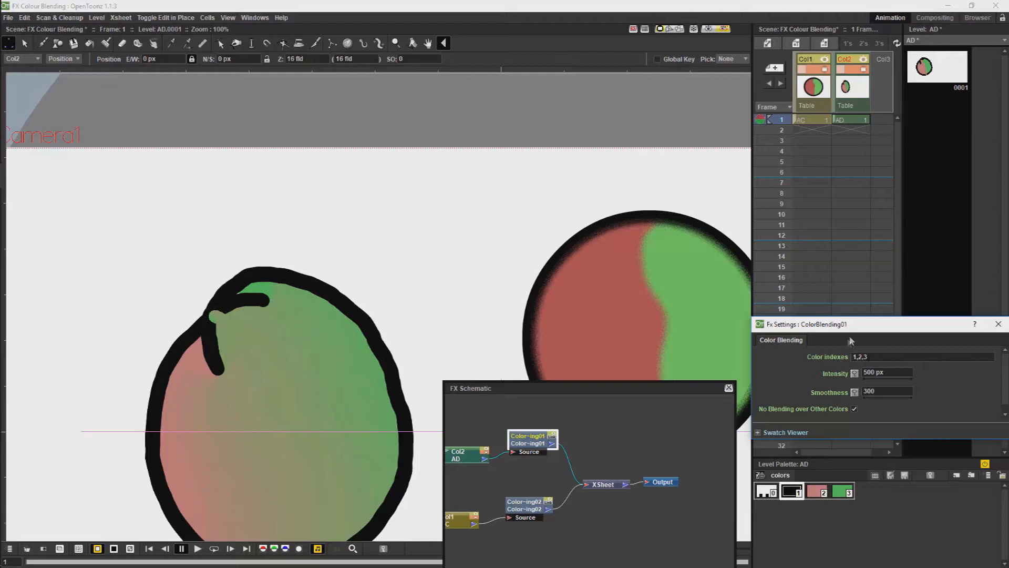
mouse_move(846, 364)
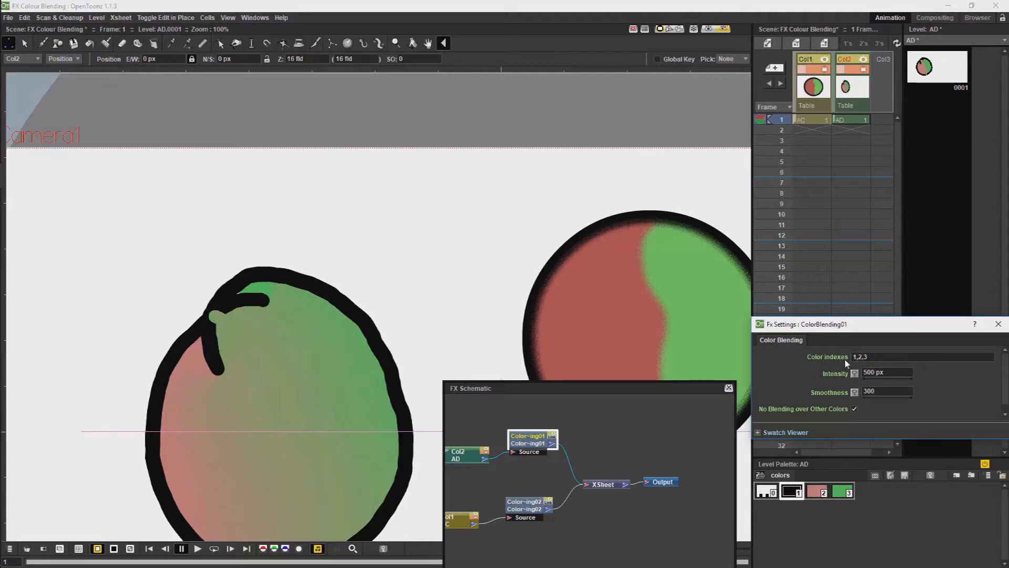
mouse_move(865, 405)
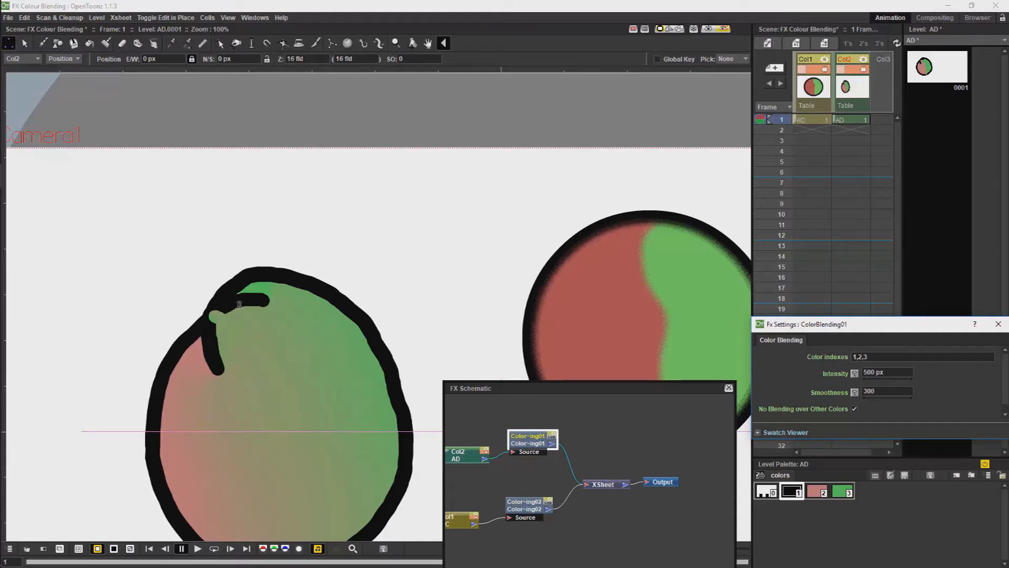
mouse_move(268, 273)
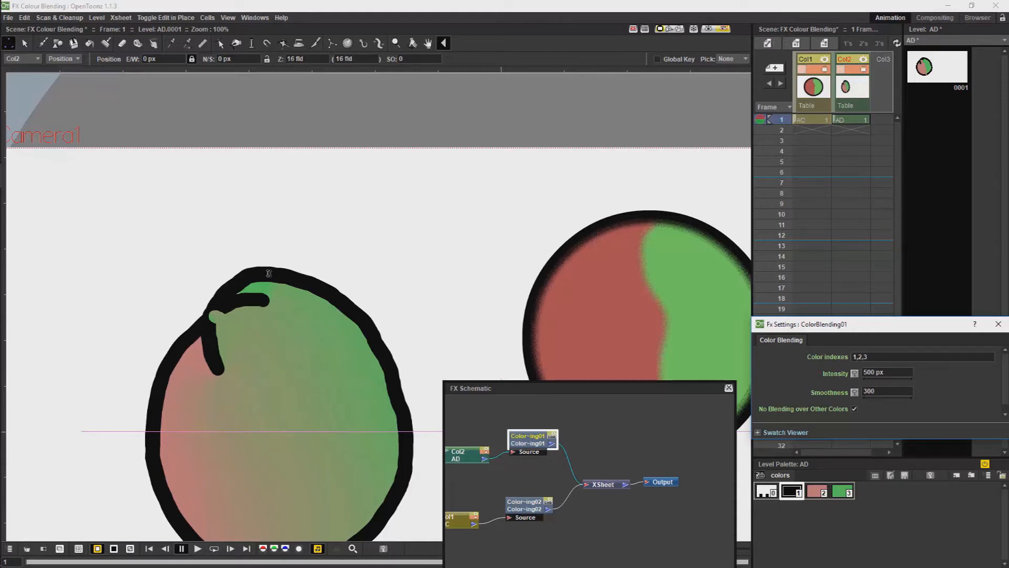